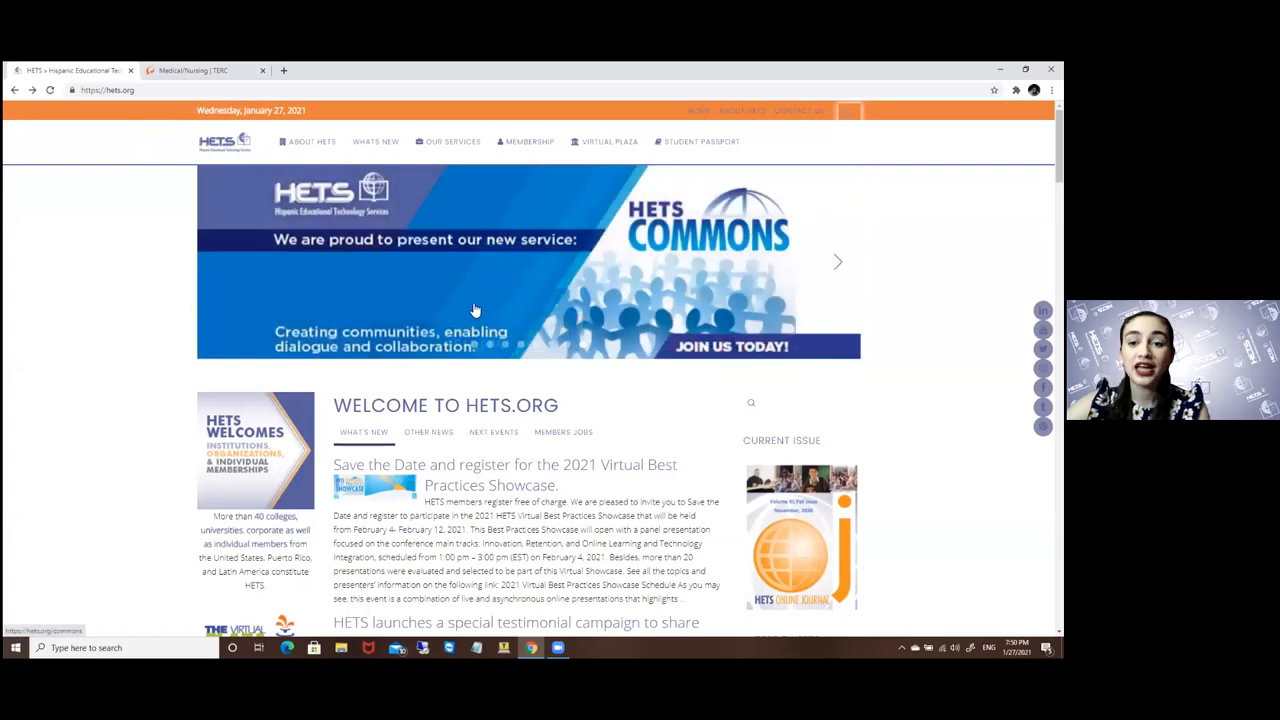
Navigate from the HETS.org home page to the Student Placita page under Virtual Plaza
left_click(608, 140)
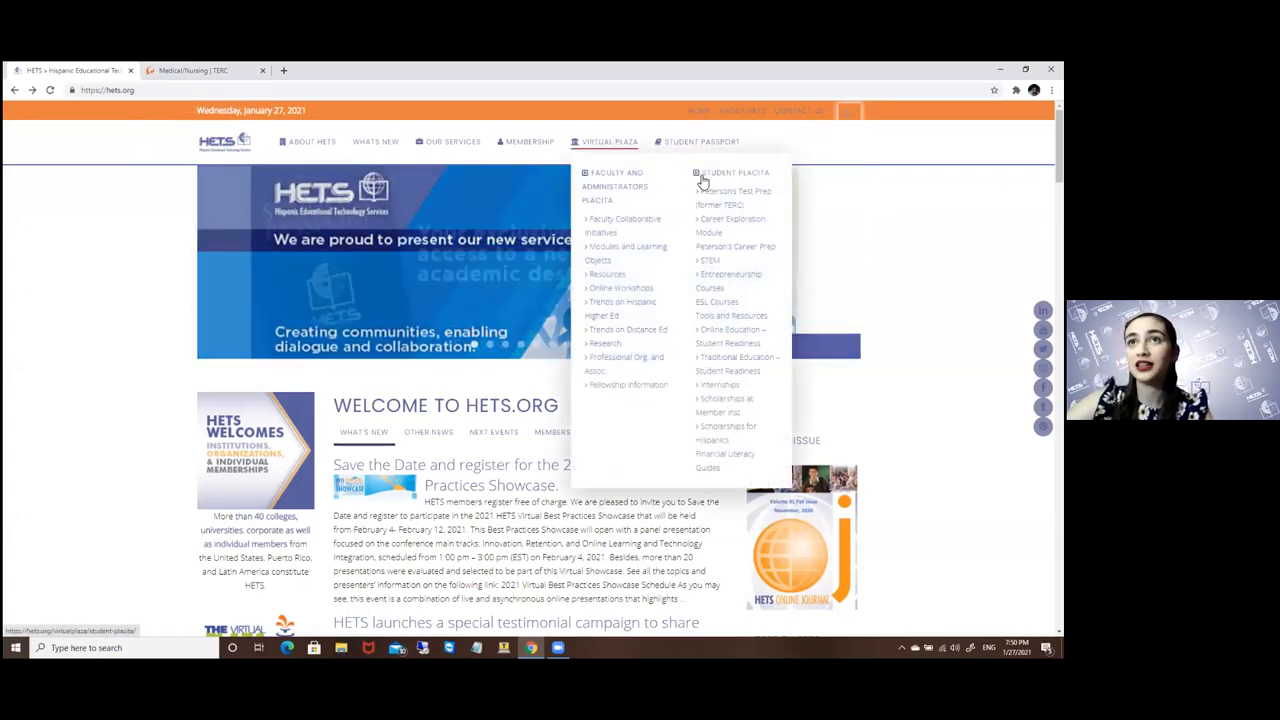
left_click(736, 172)
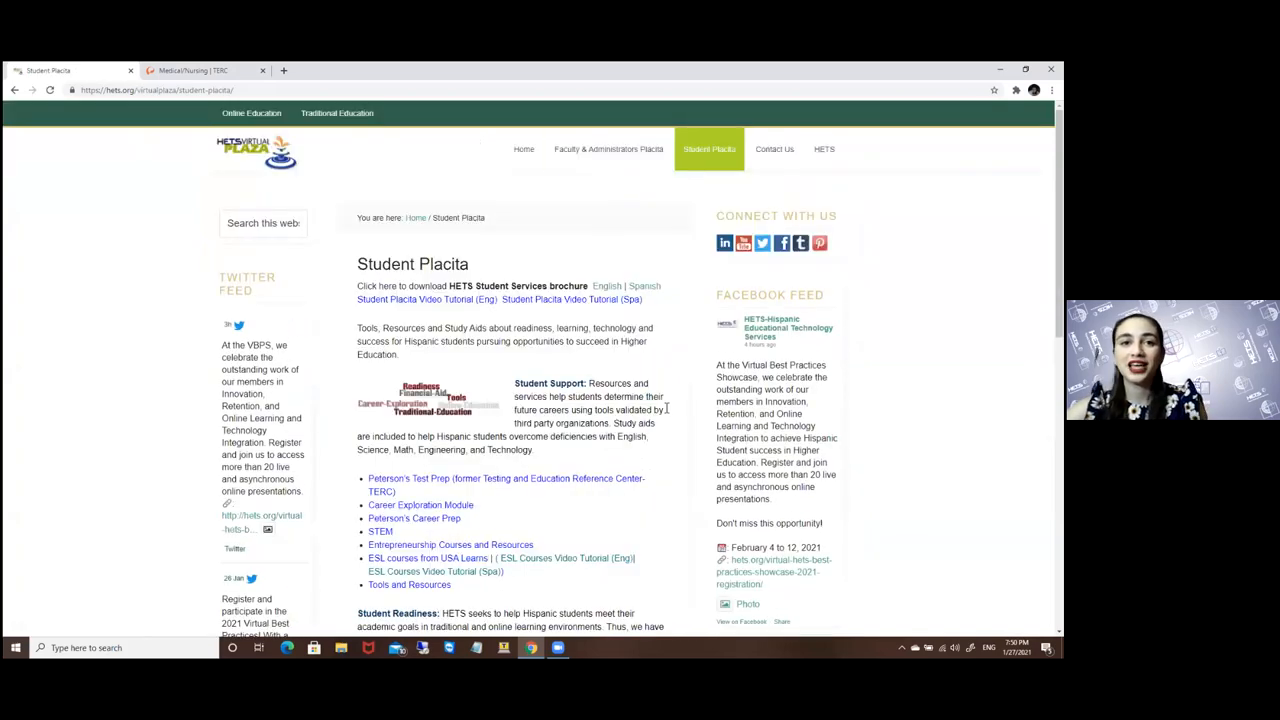
scroll("down", 3)
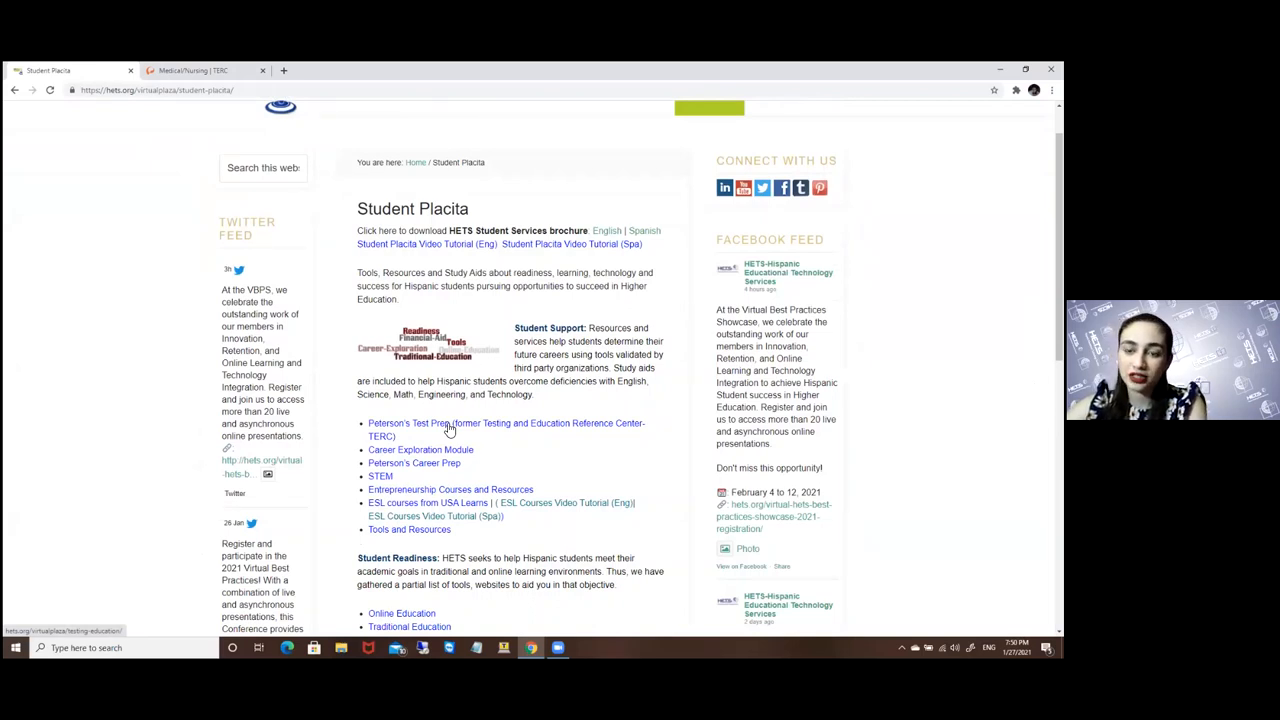
Go to the Peterson's Test Prep (former TERC) page and reach the Gale Product Menu via the institution link
left_click(416, 424)
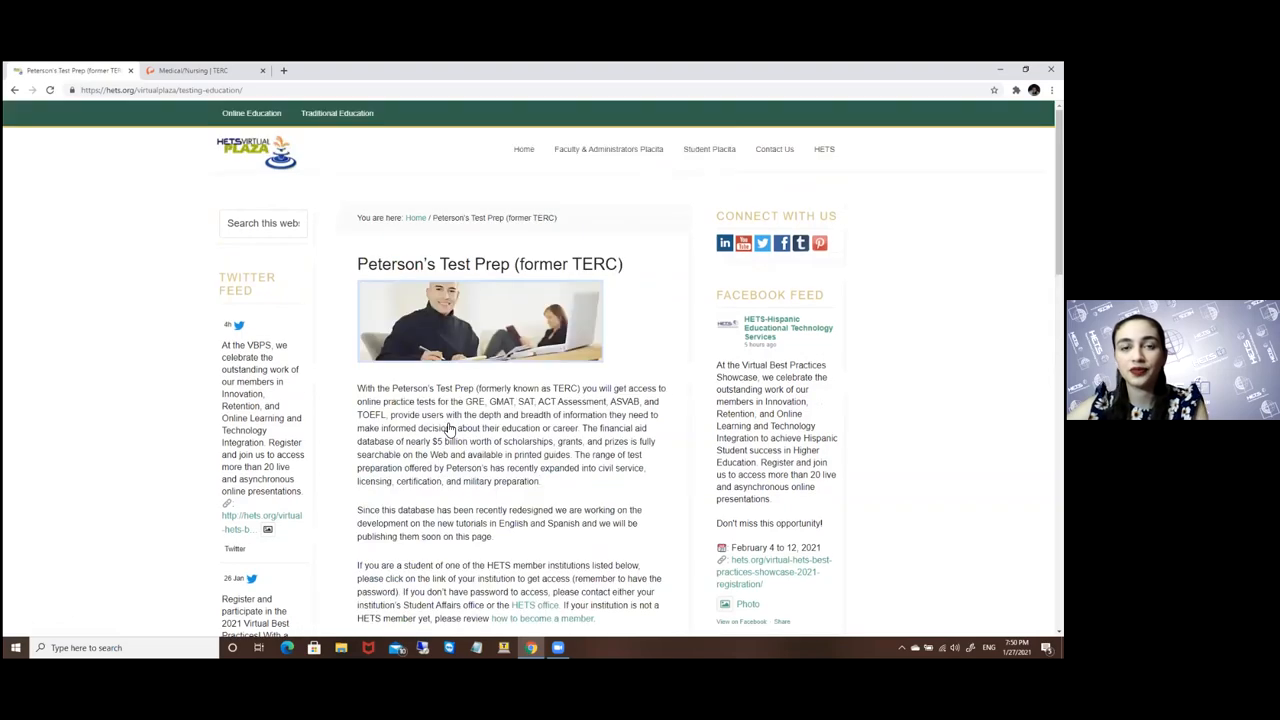
scroll("down", 3)
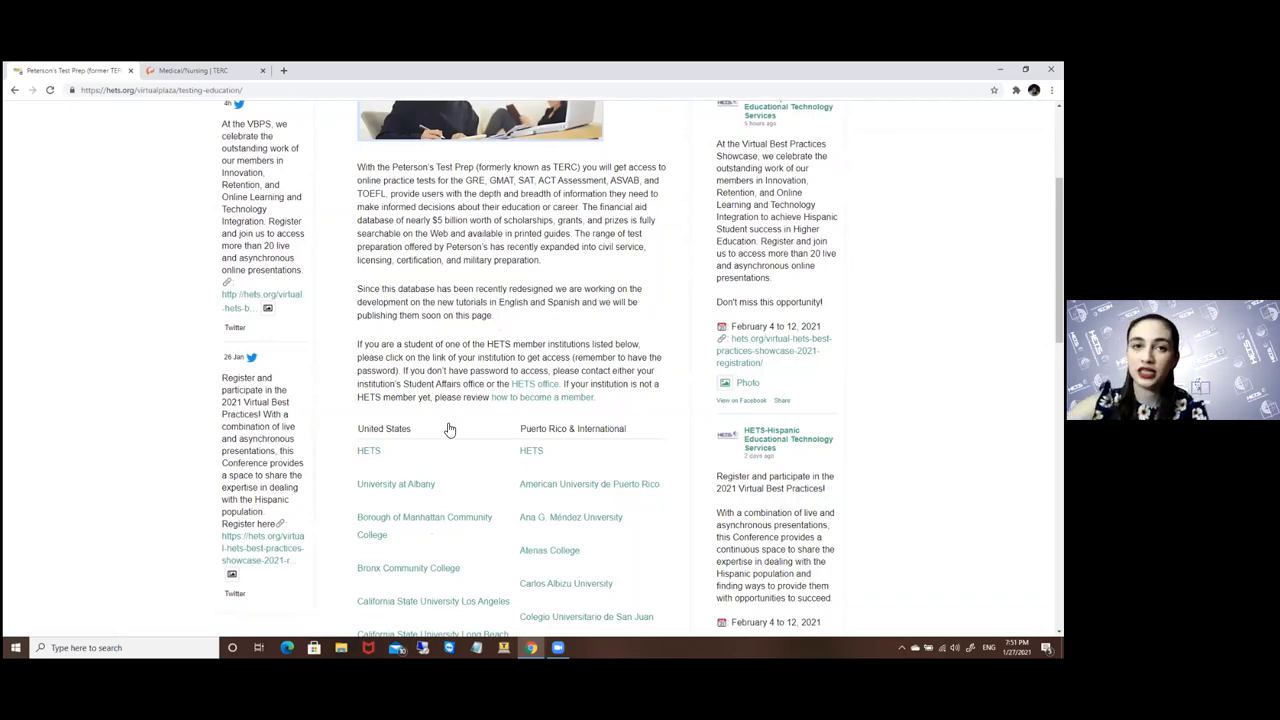
scroll("down", 3)
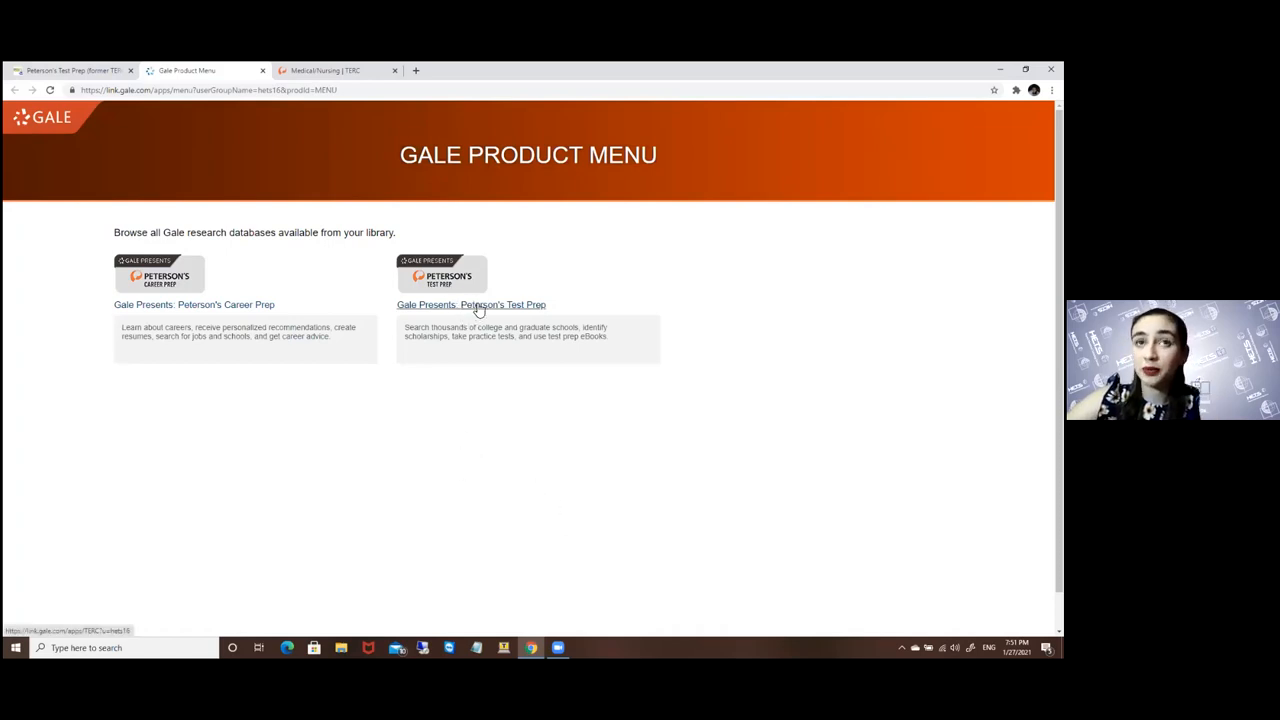
Launch Gale Presents: Peterson's Test Prep and view the Create An Account section of its home page
left_click(472, 304)
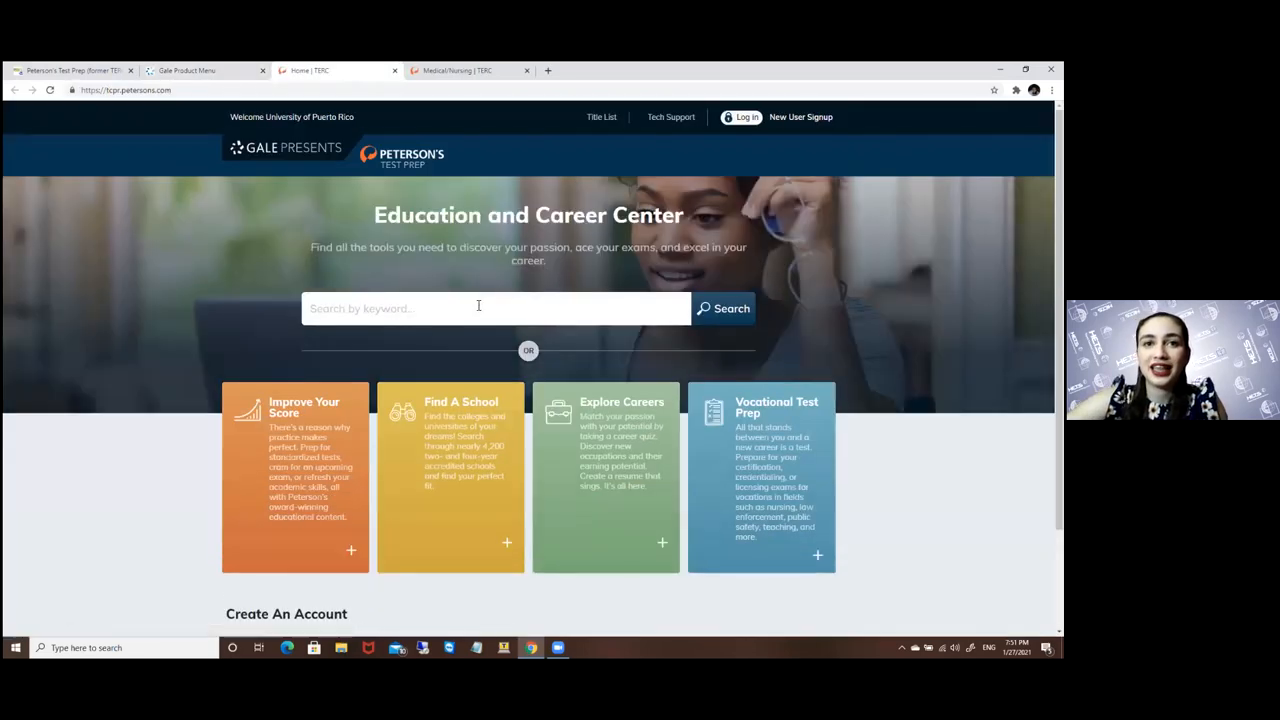
scroll("down", 3)
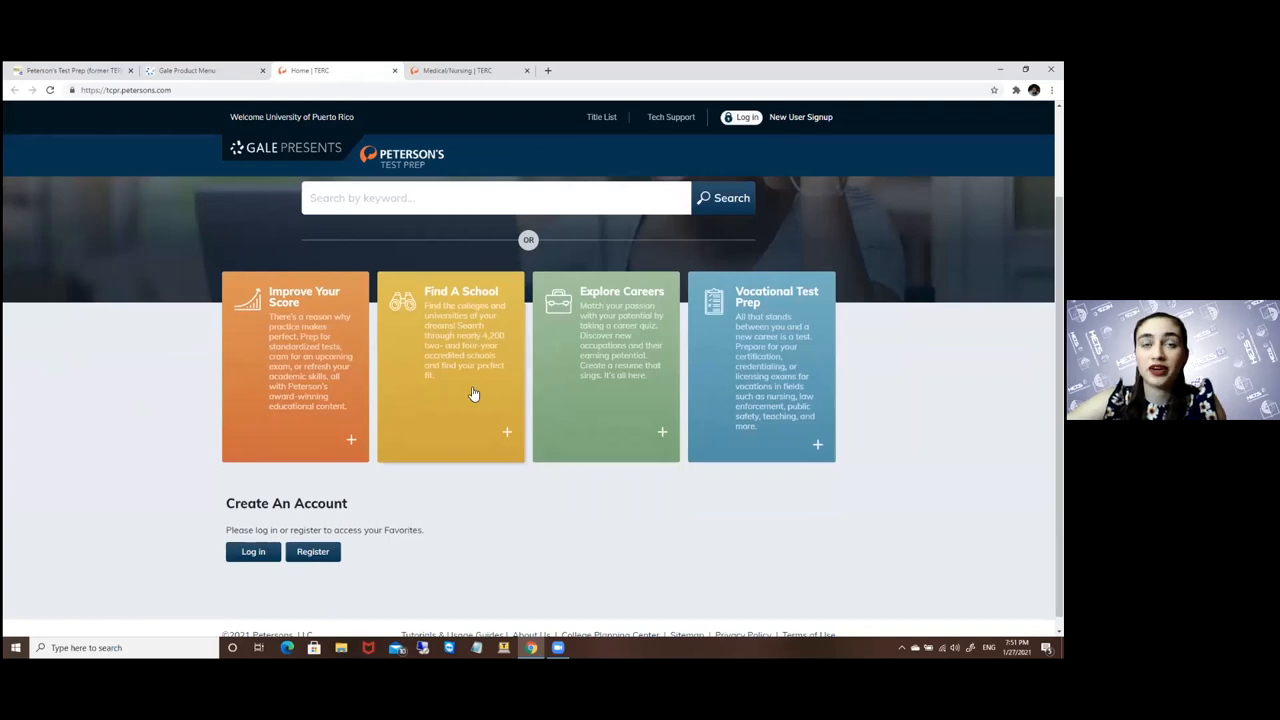
mouse_move(448, 402)
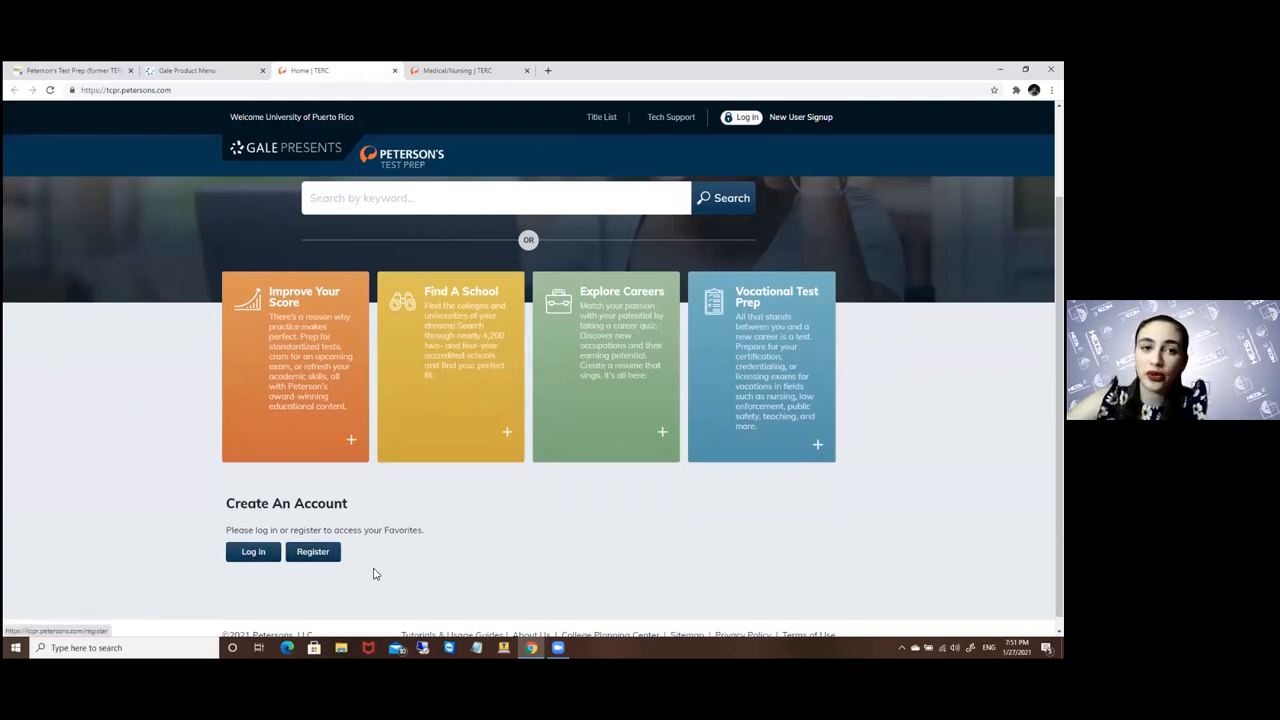
Go to the login page and enter the username 'hilmar' with its password
left_click(252, 552)
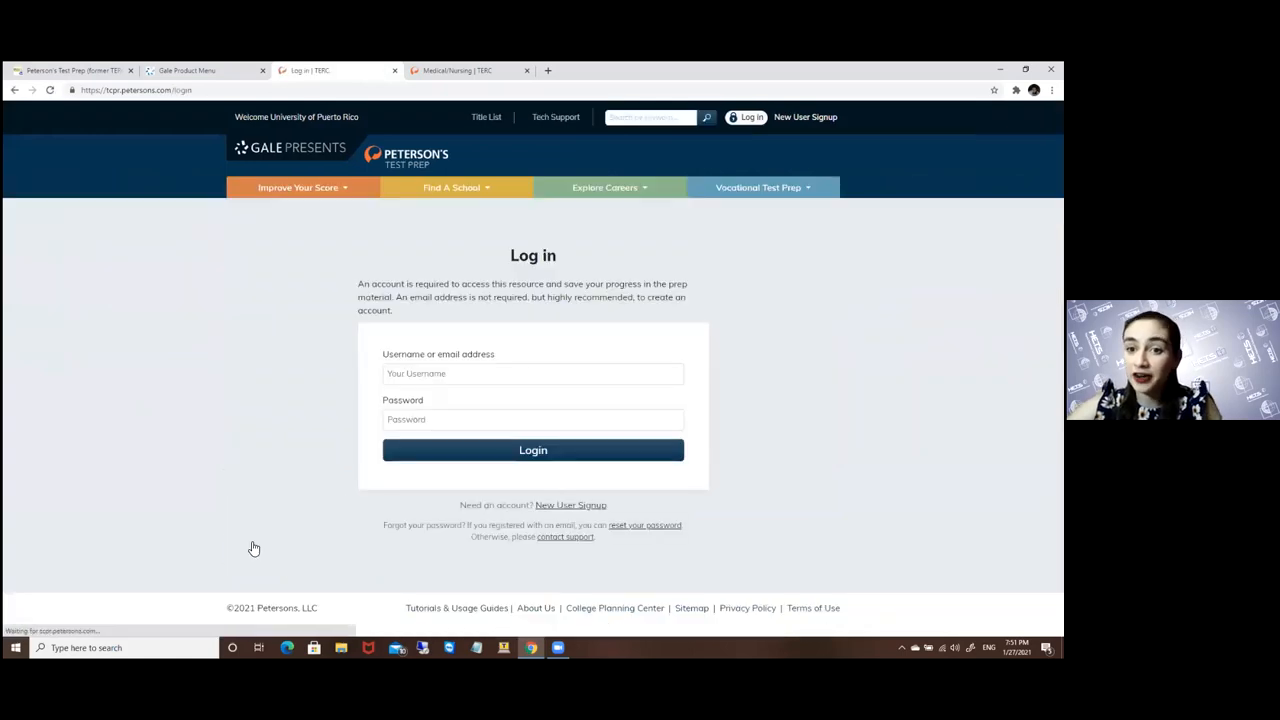
left_click(532, 374)
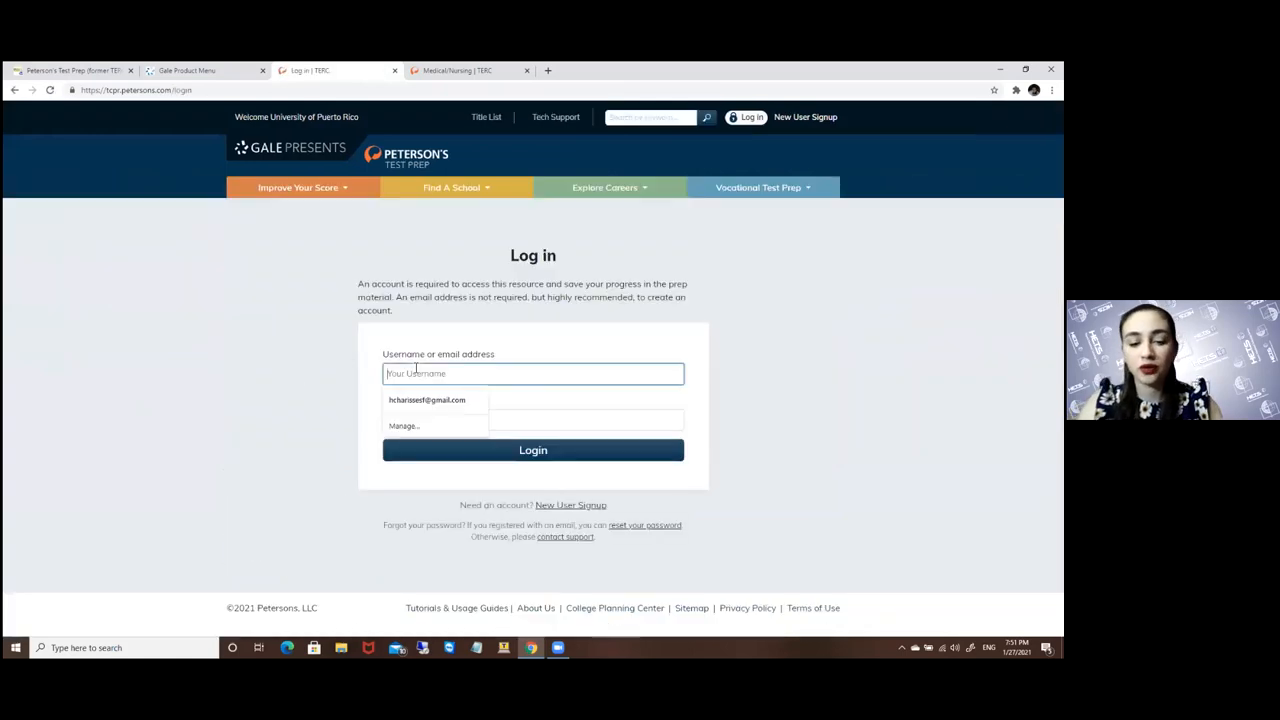
type("h")
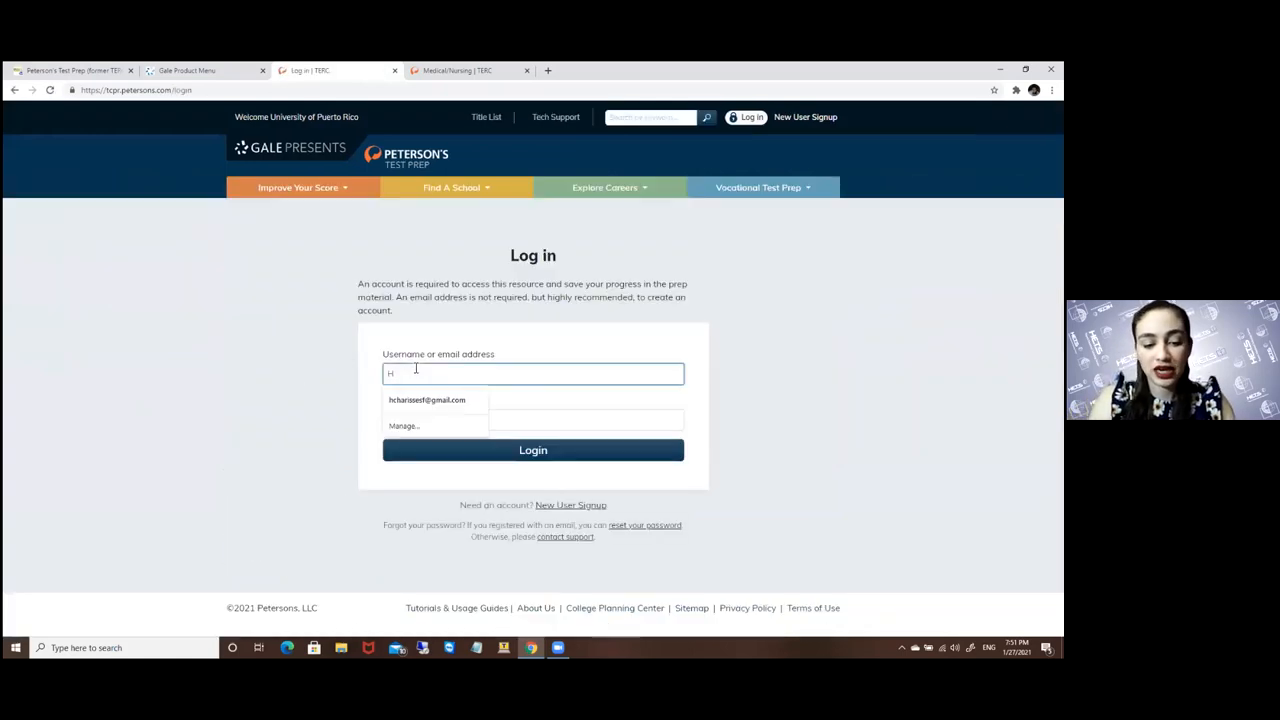
type("ilmarisHets")
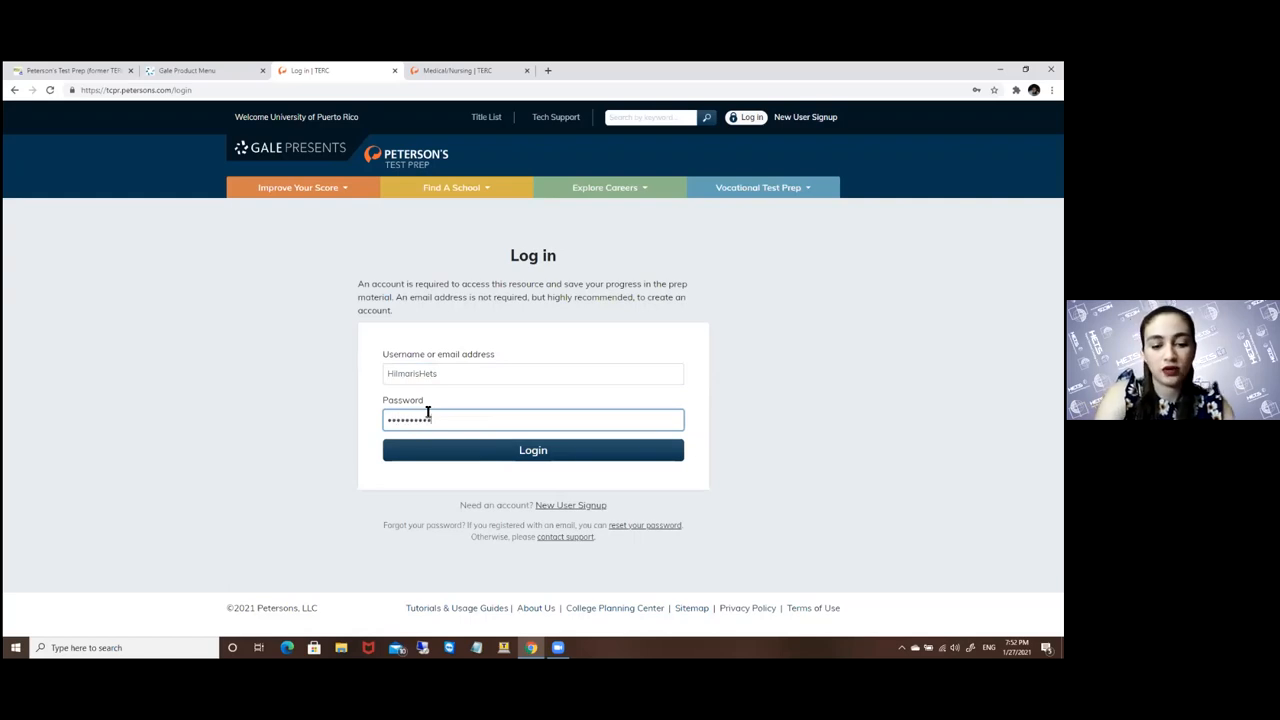
Sign in and go to the College and Scholarship Search page, bringing Undergraduate Scholarship Search into view
left_click(532, 448)
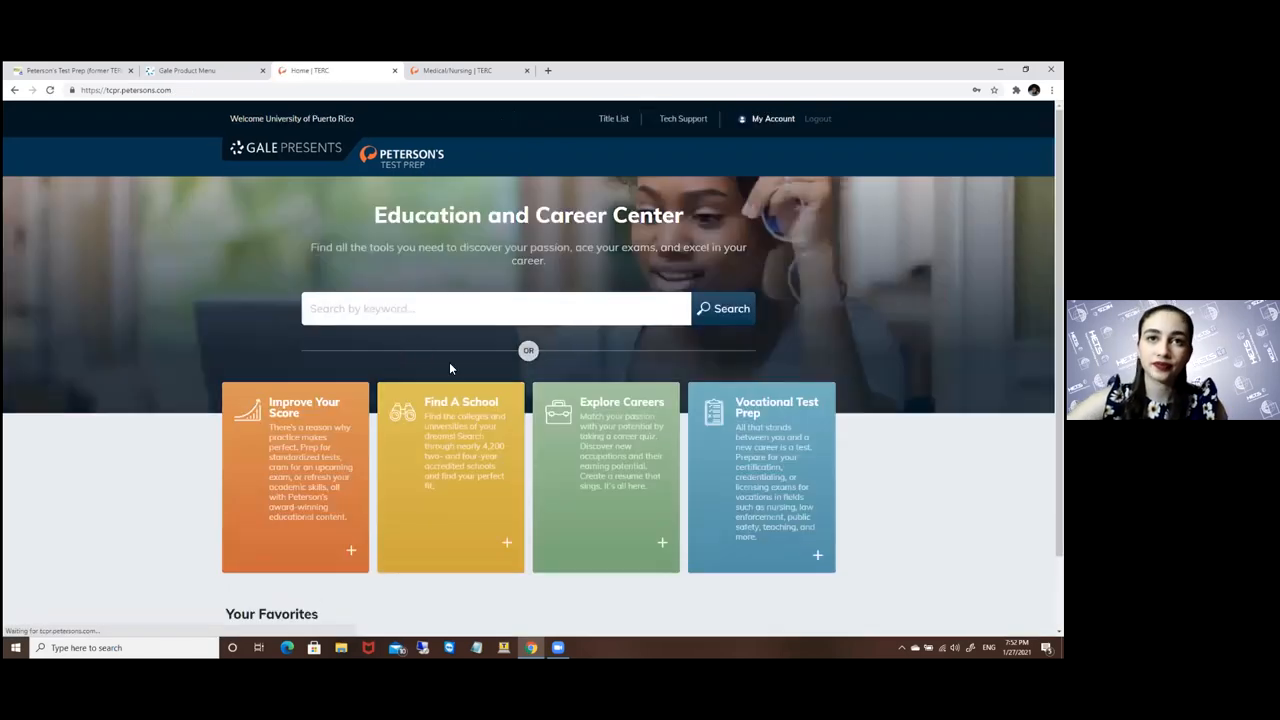
scroll("down", 3)
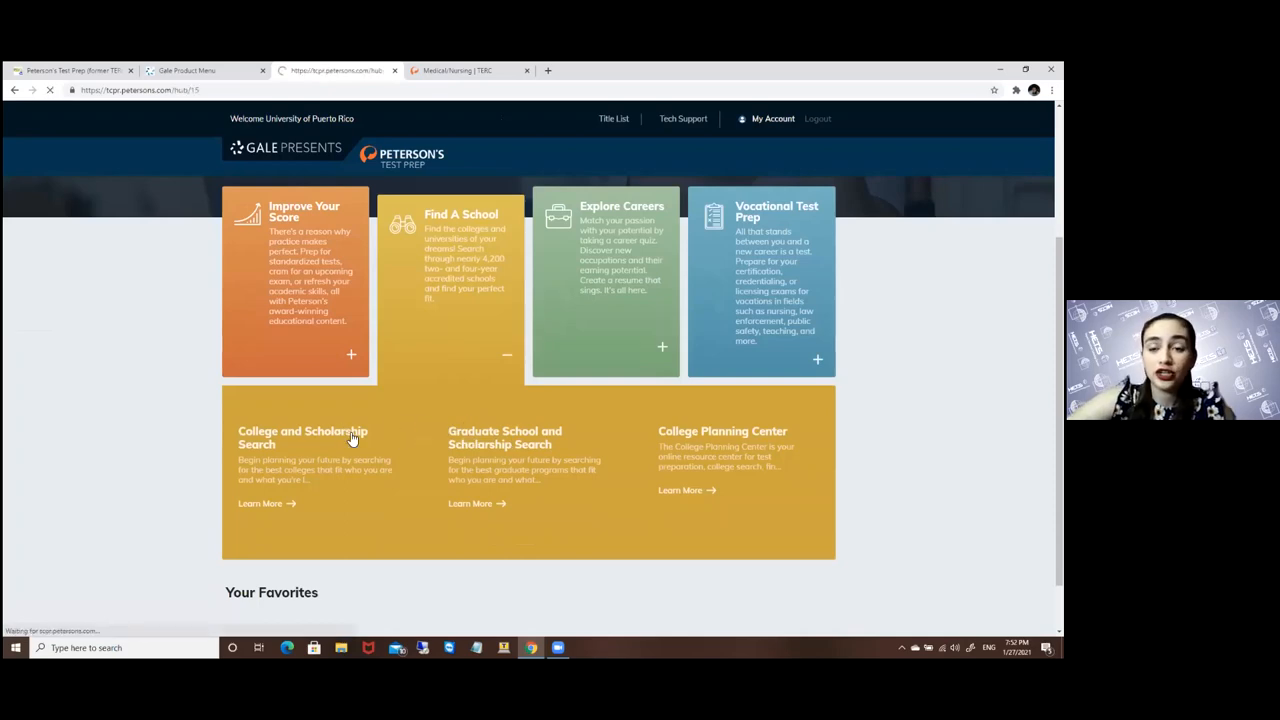
left_click(302, 436)
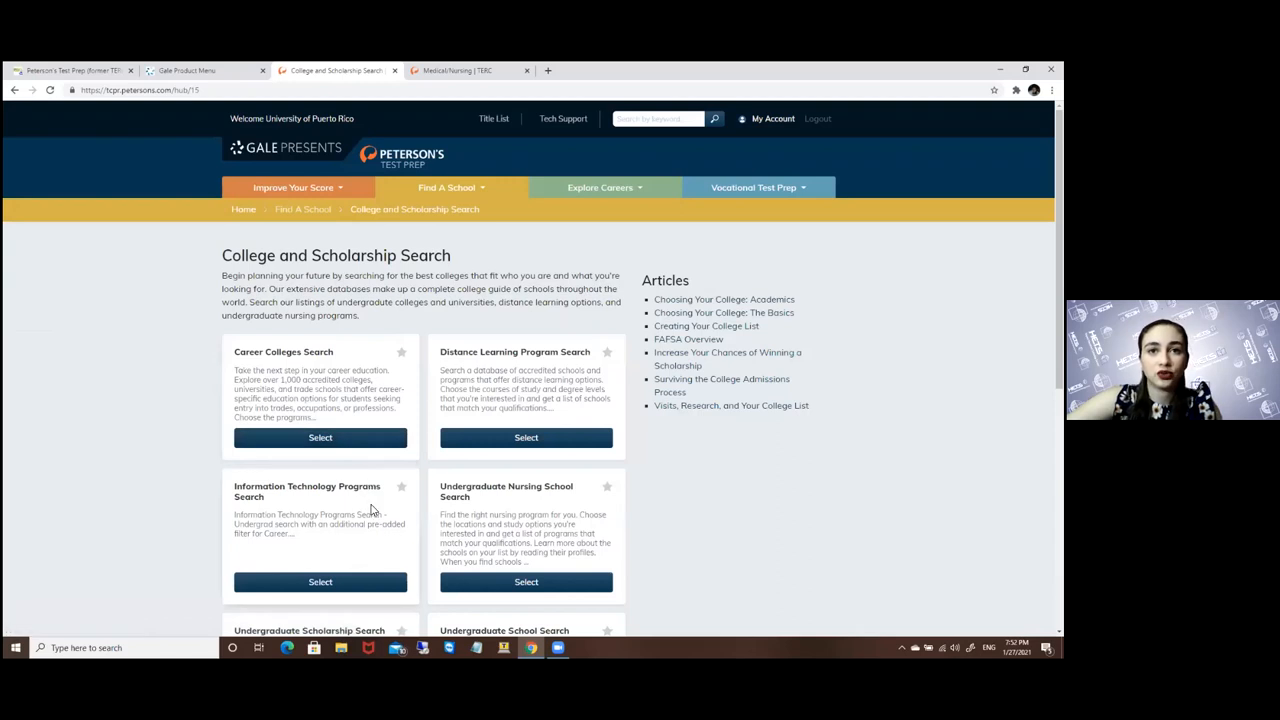
scroll("down", 3)
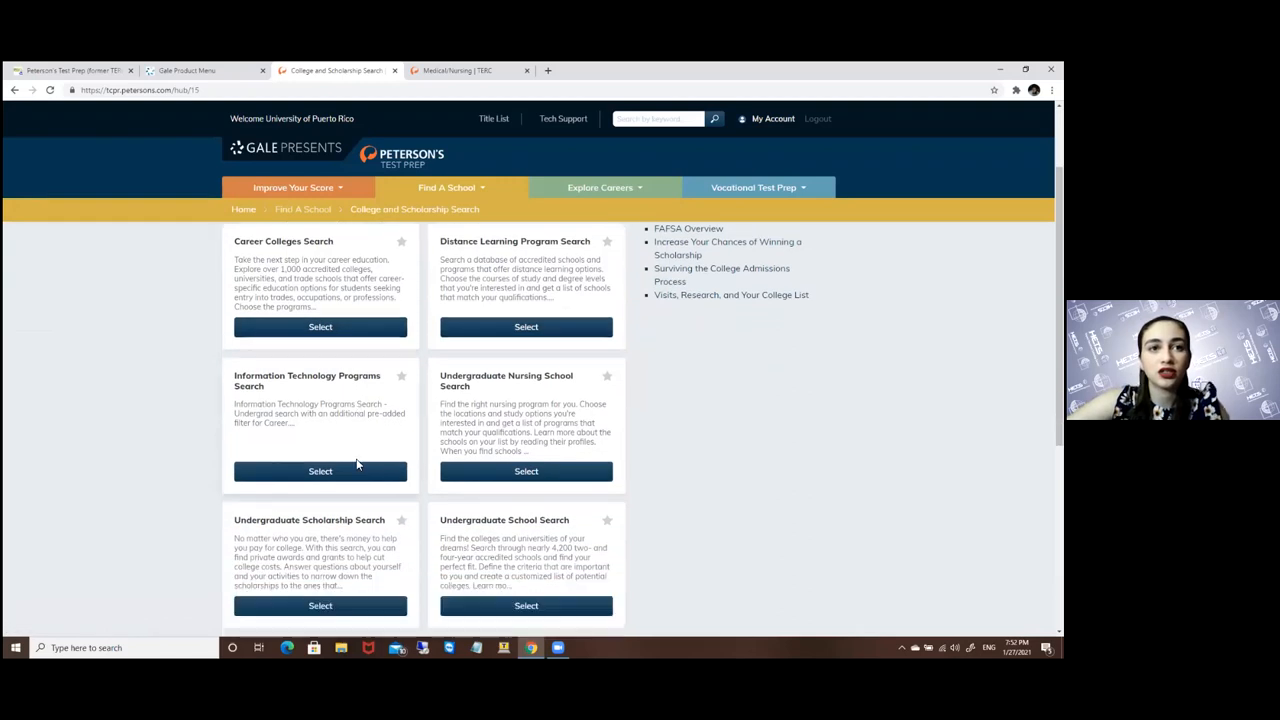
scroll("down", 3)
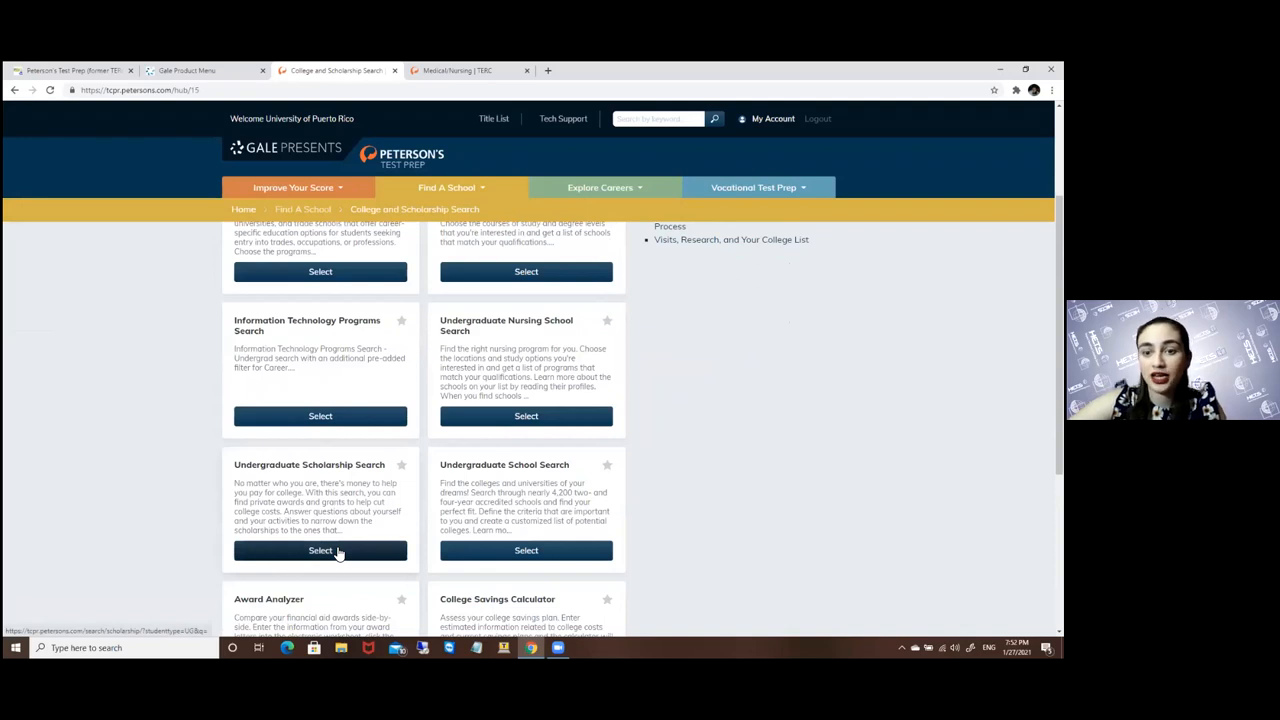
In Undergraduate Scholarship Search, set award type to Scholarship and student type to Undergraduate
left_click(320, 550)
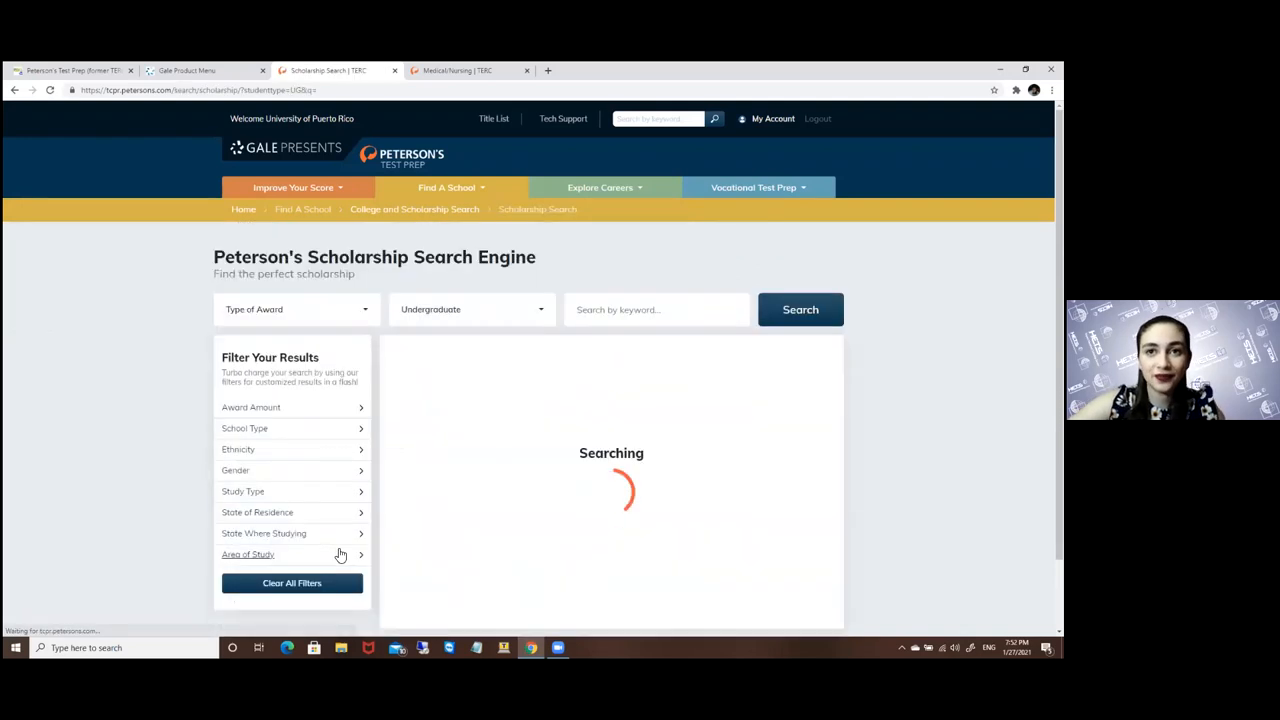
left_click(296, 308)
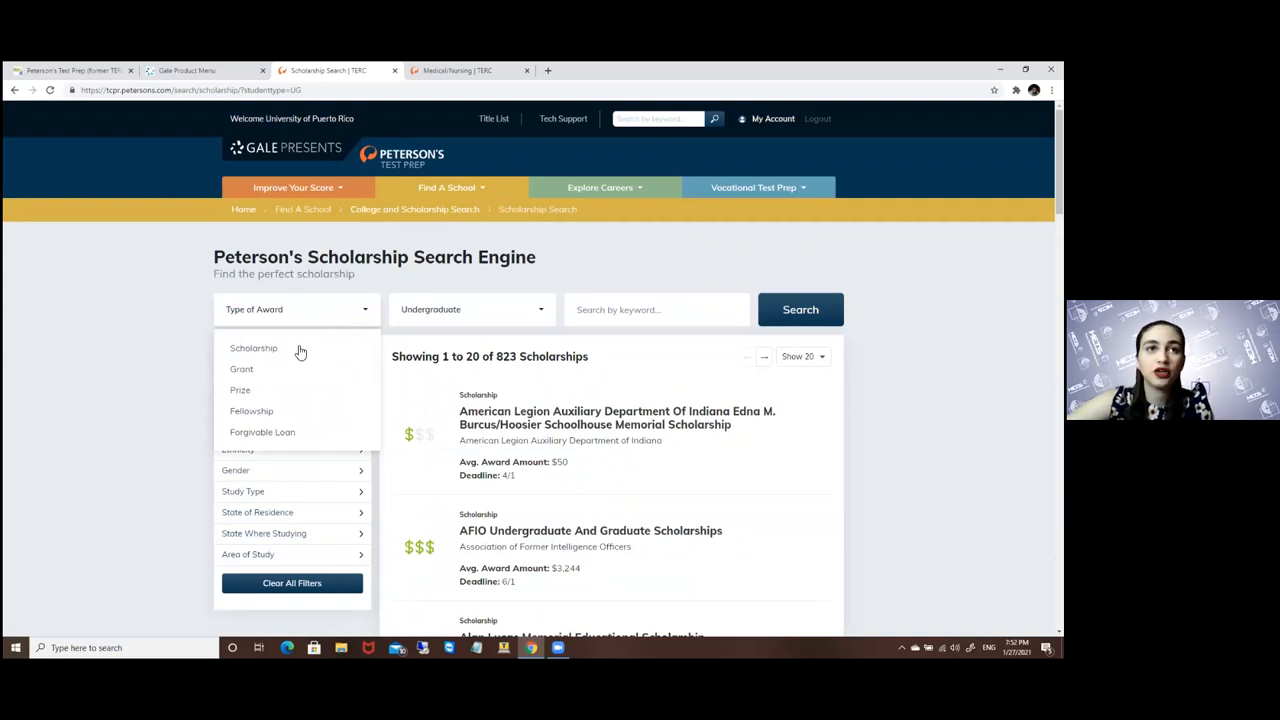
left_click(254, 348)
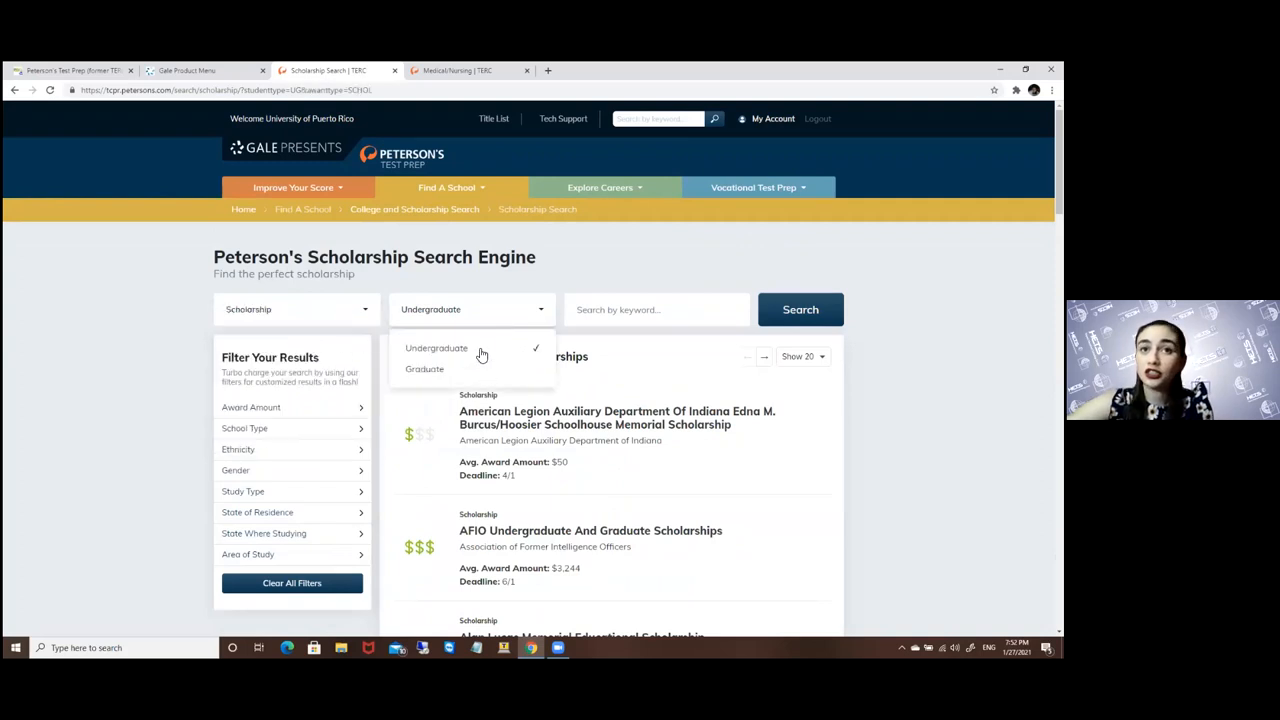
left_click(436, 348)
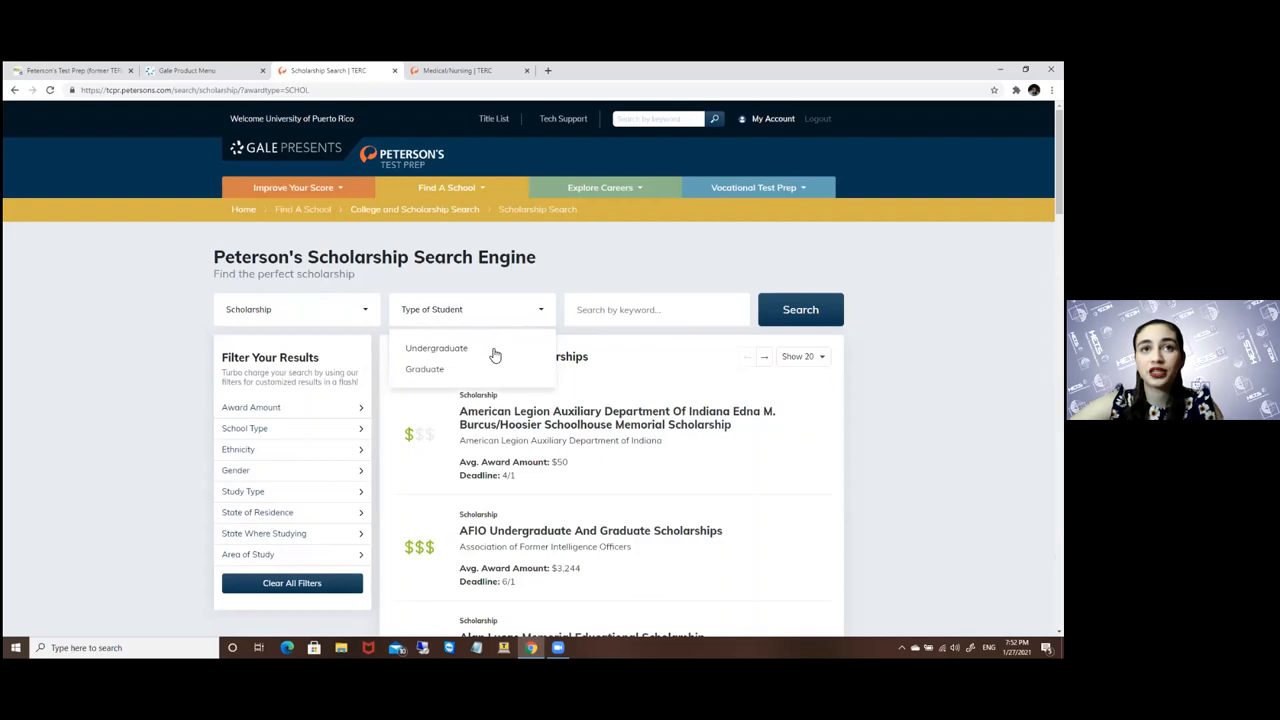
left_click(436, 348)
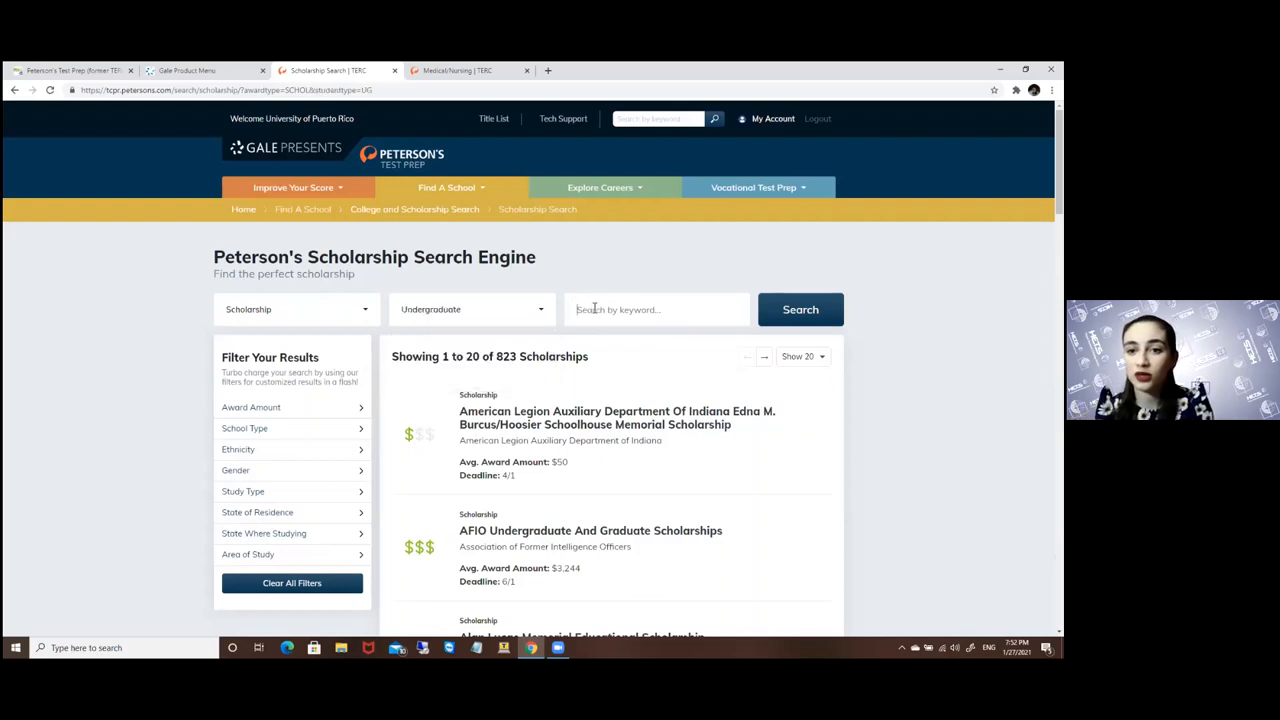
Search the keyword 'engineering' to list 399 undergraduate engineering scholarships
type("m")
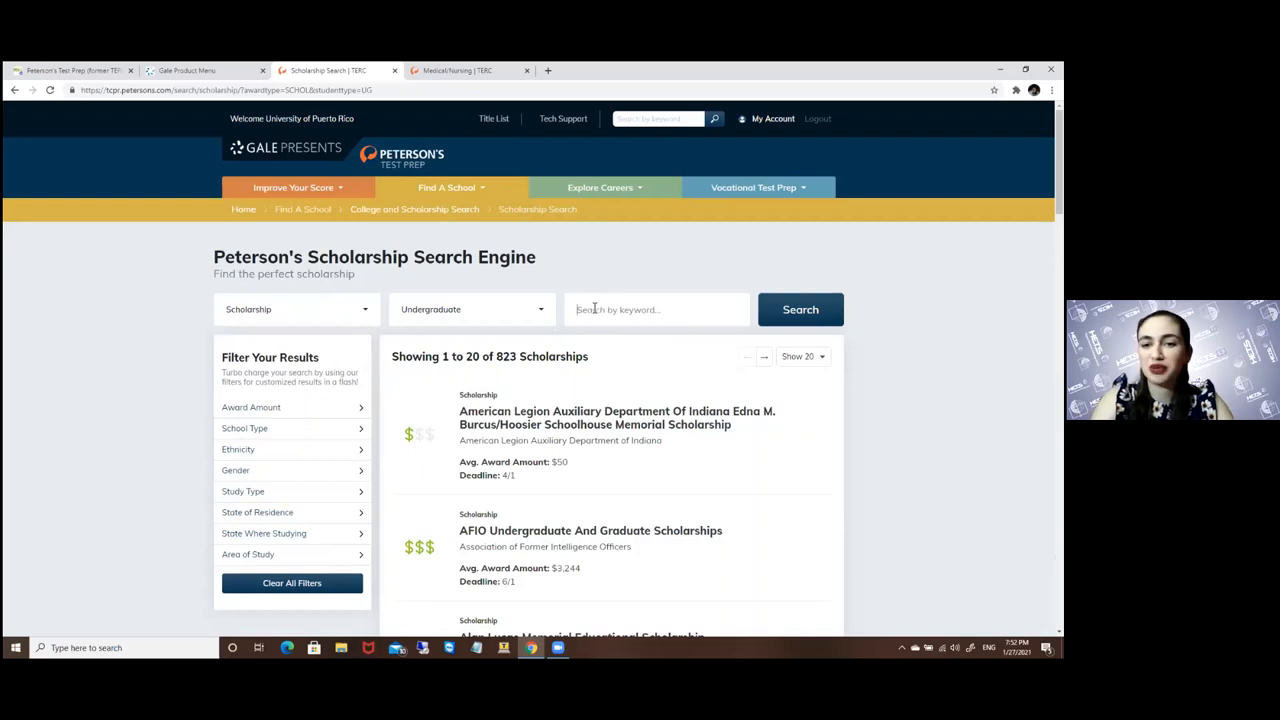
type("engineeri")
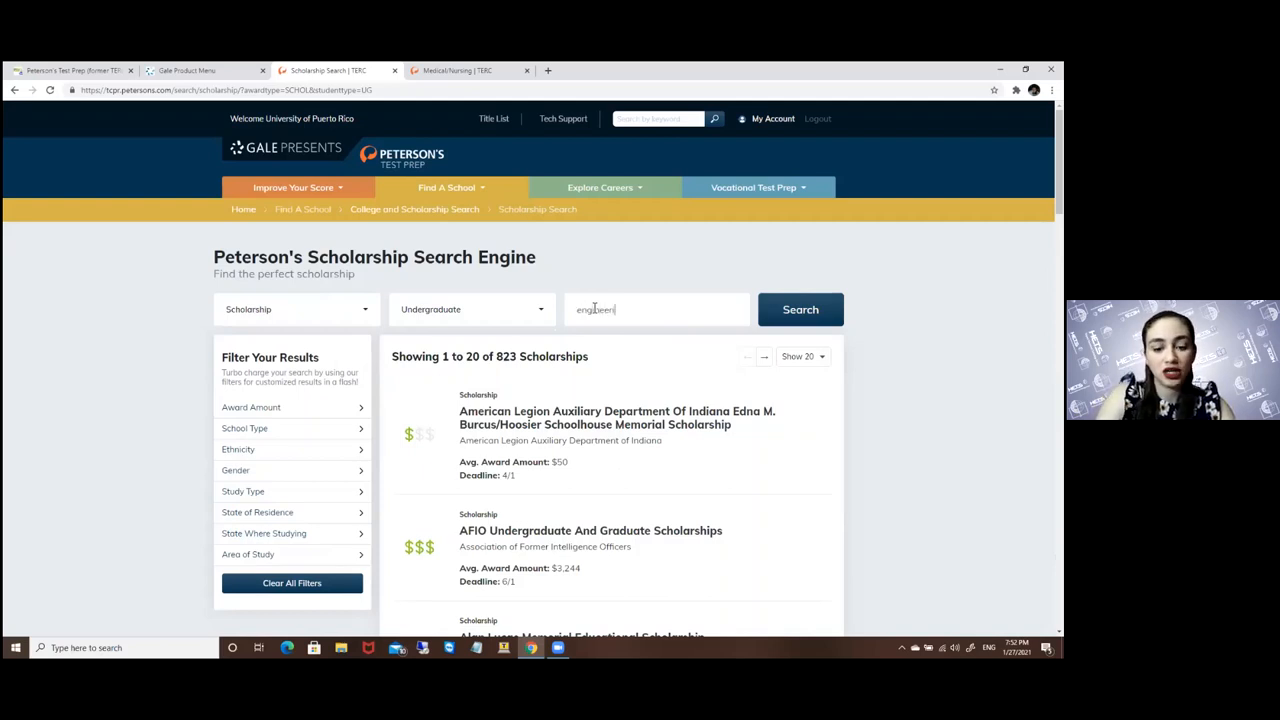
left_click(800, 308)
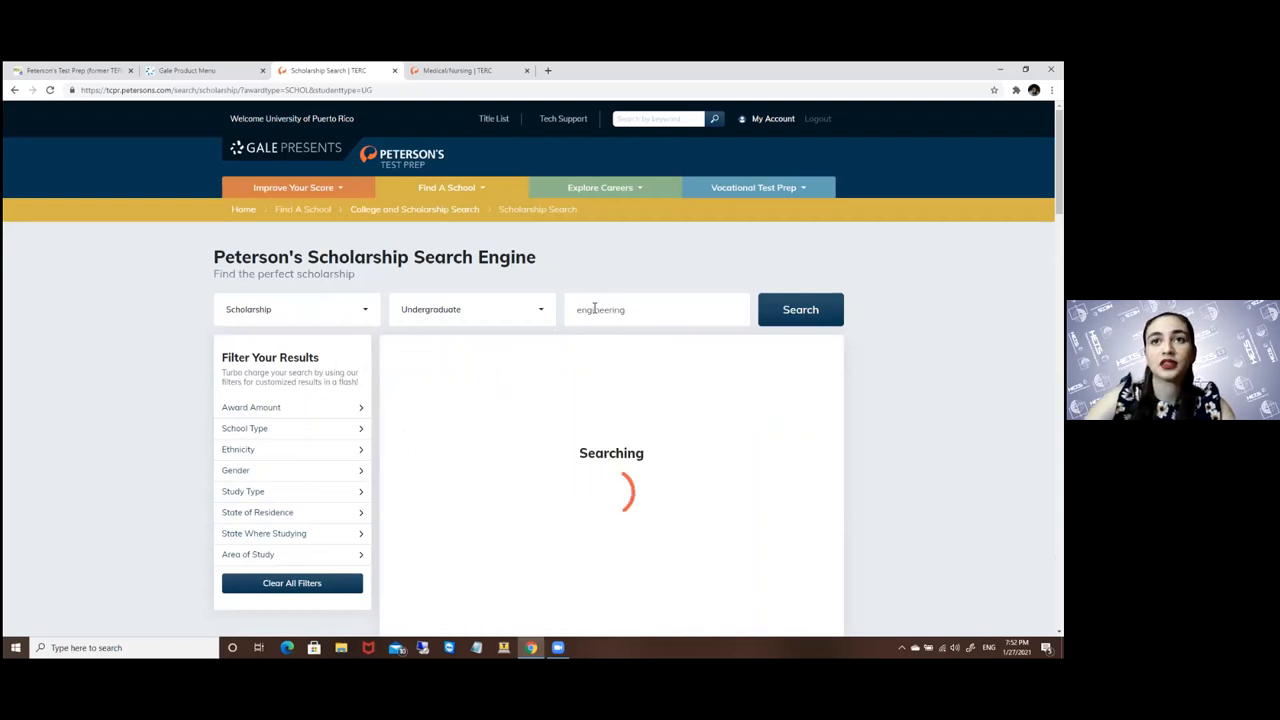
left_click(800, 308)
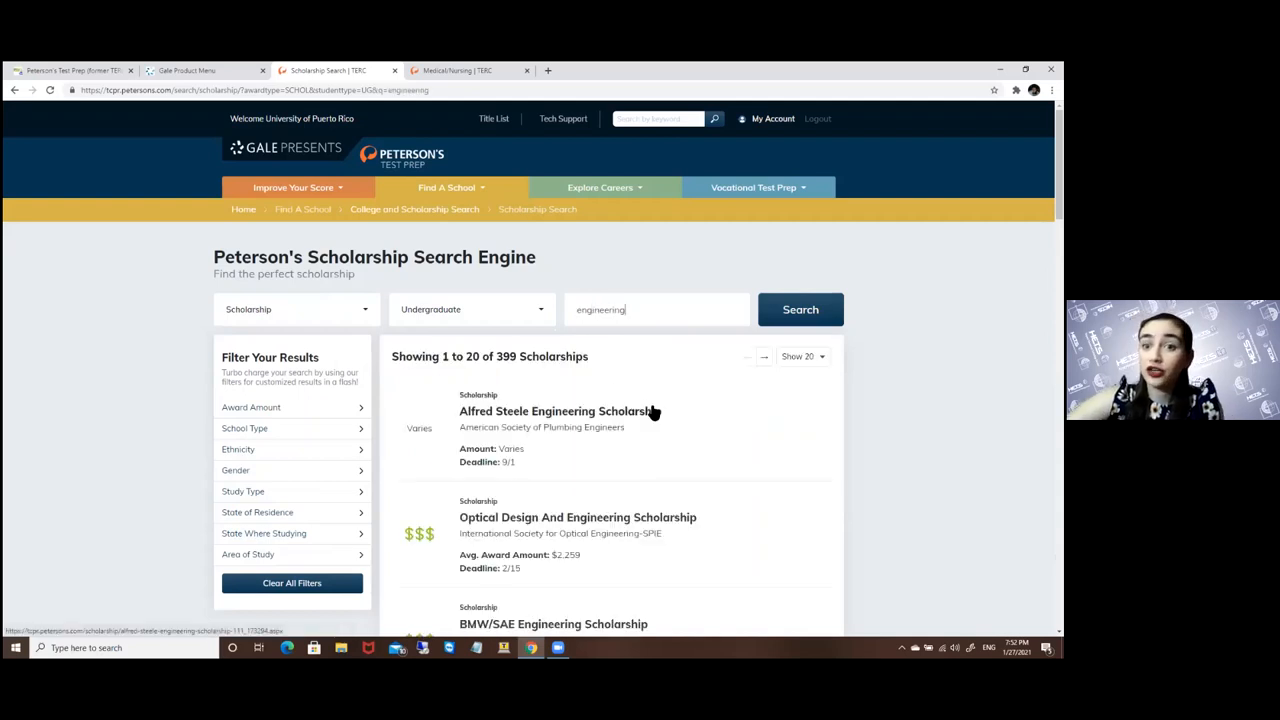
scroll("down", 3)
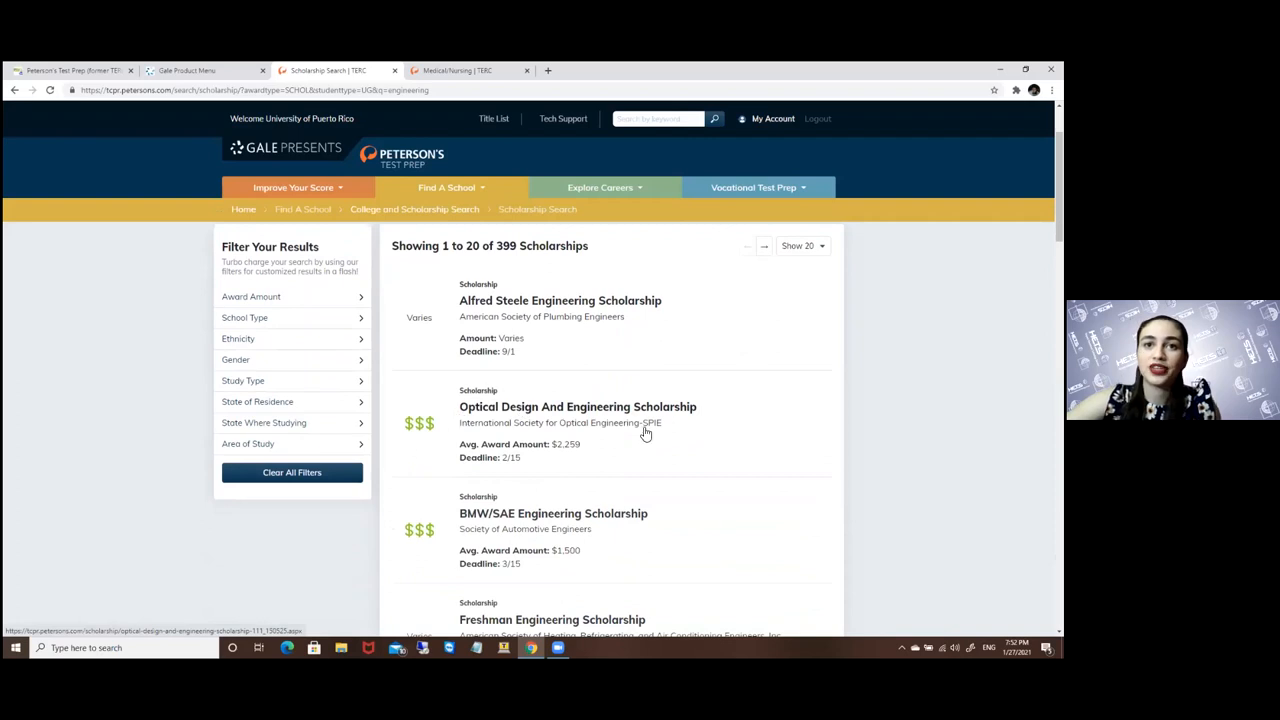
mouse_move(484, 520)
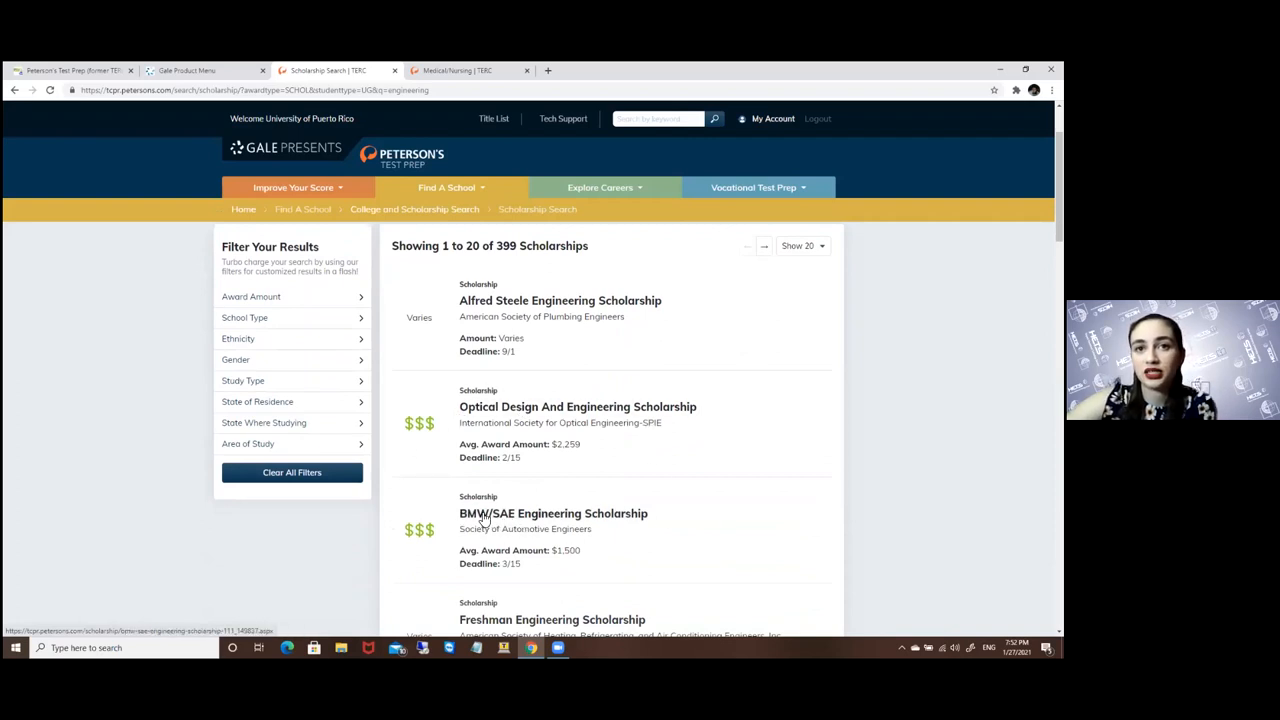
View the BMW/SAE Engineering Scholarship details: $1,500 amount, eligibility and how to apply
left_click(552, 512)
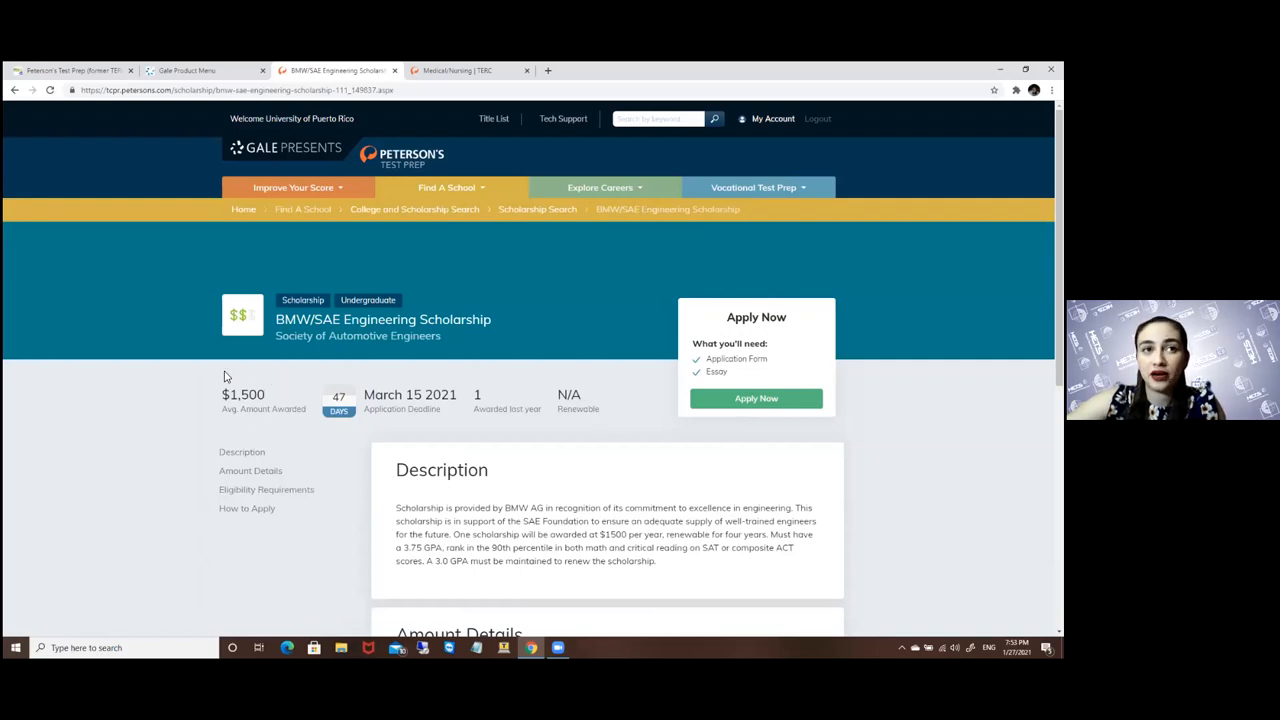
mouse_move(312, 390)
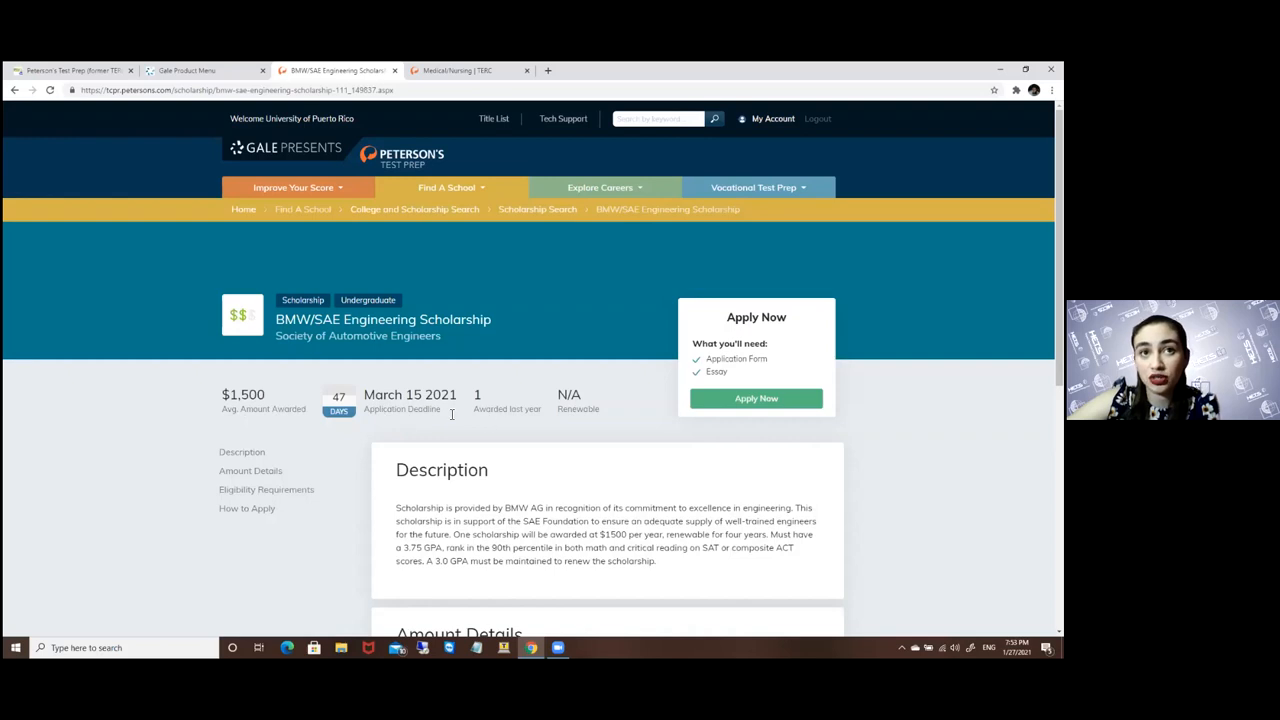
mouse_move(516, 400)
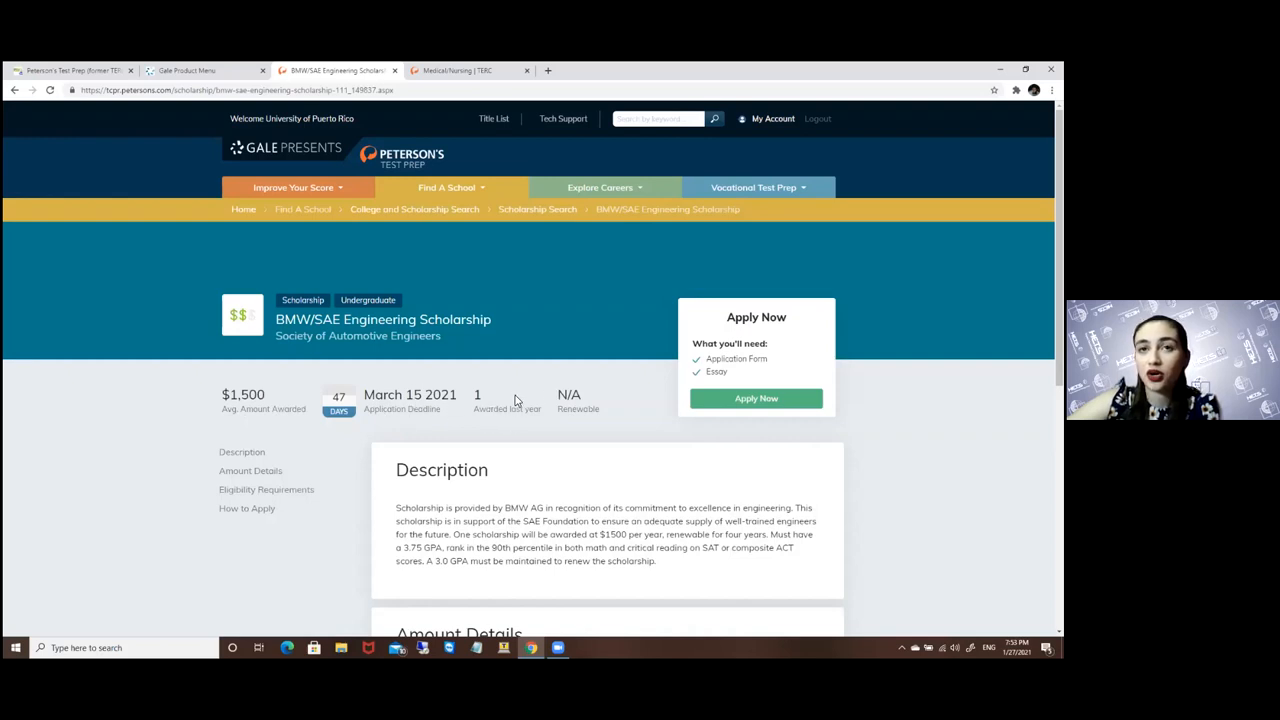
scroll("down", 3)
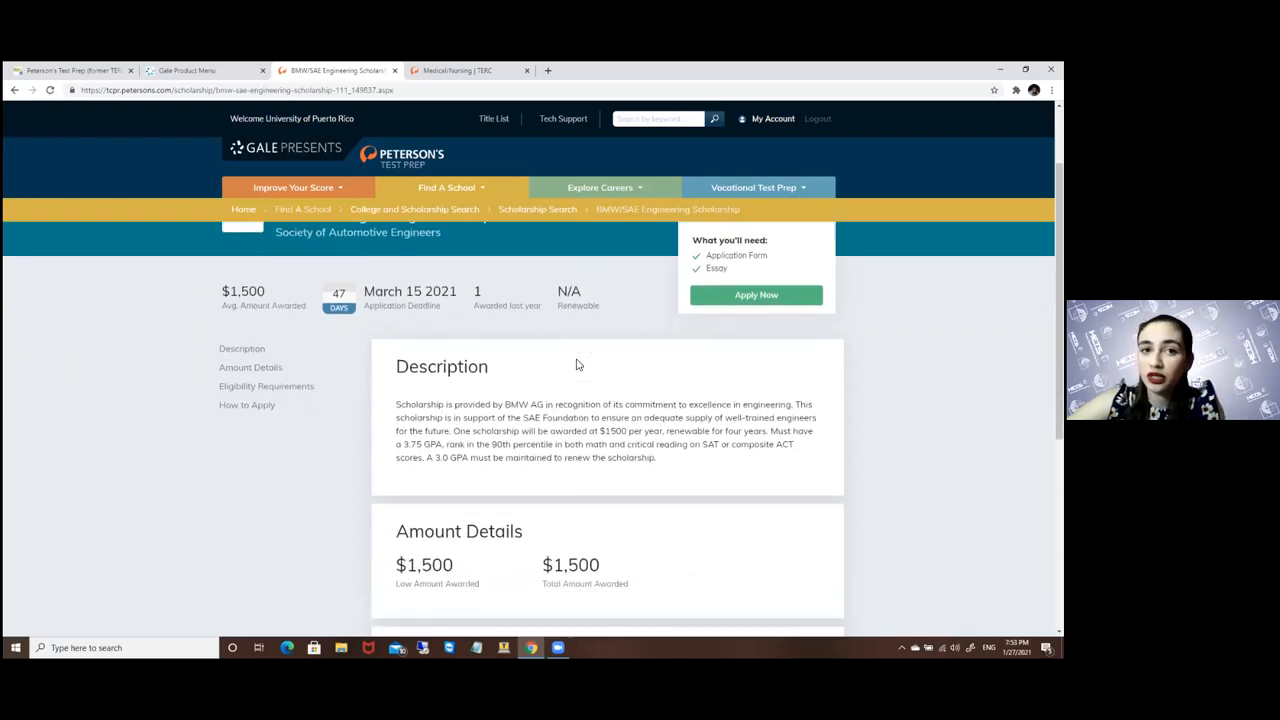
scroll("down", 3)
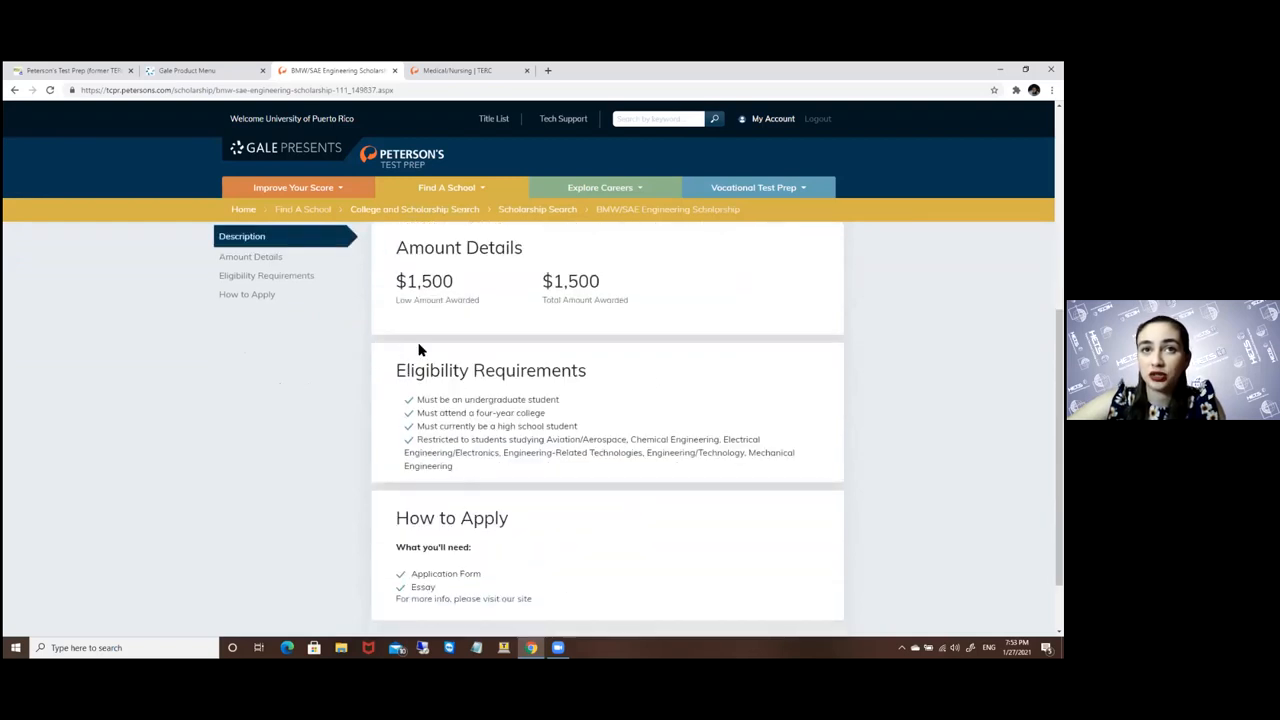
scroll("down", 3)
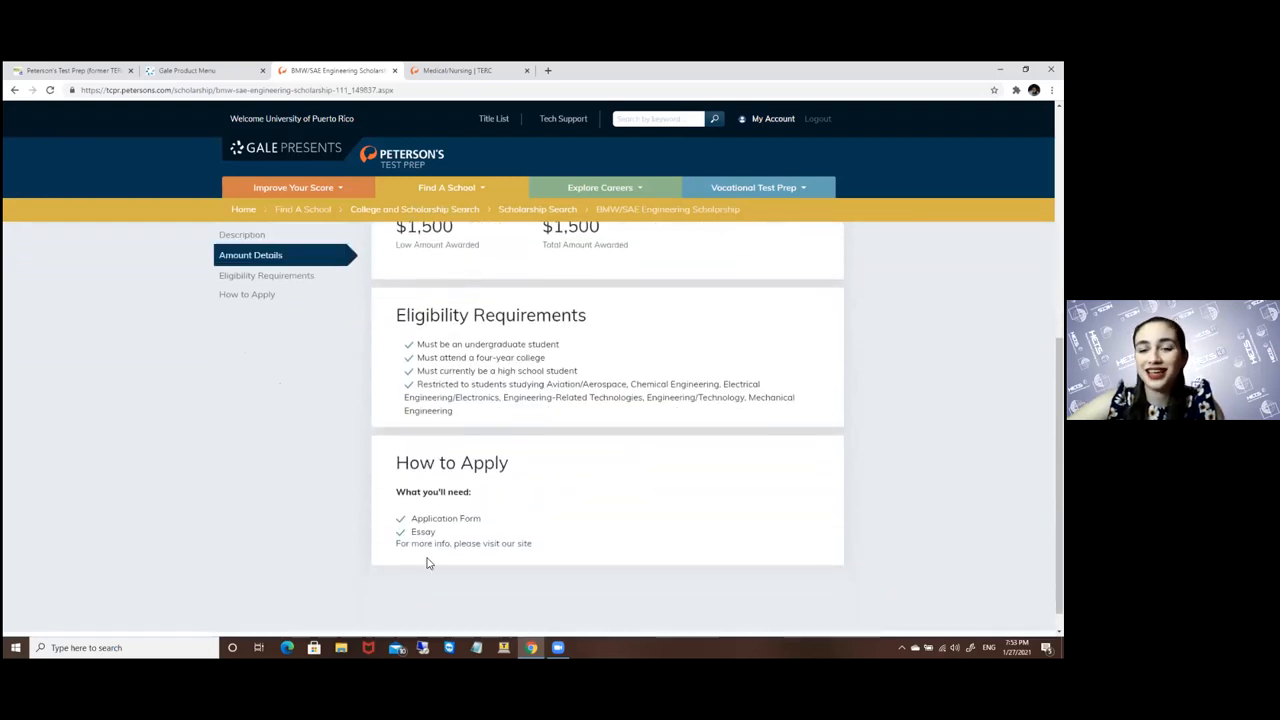
mouse_move(508, 544)
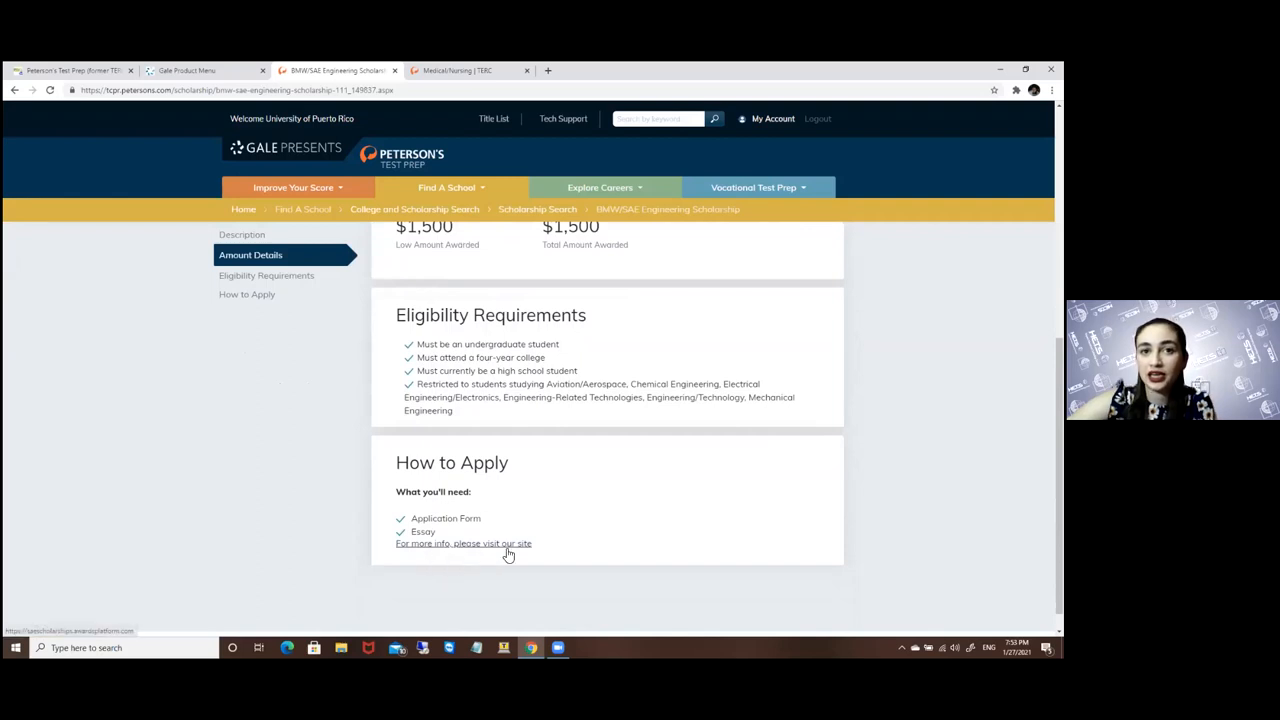
mouse_move(476, 548)
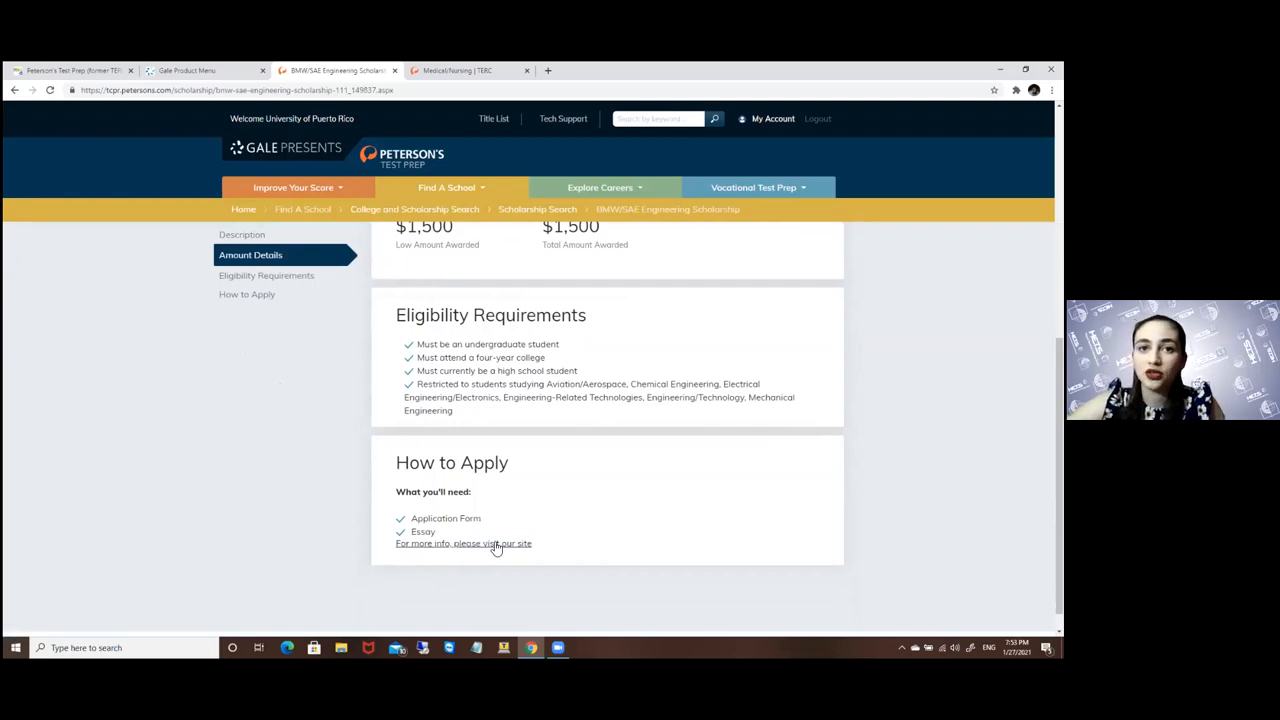
mouse_move(490, 544)
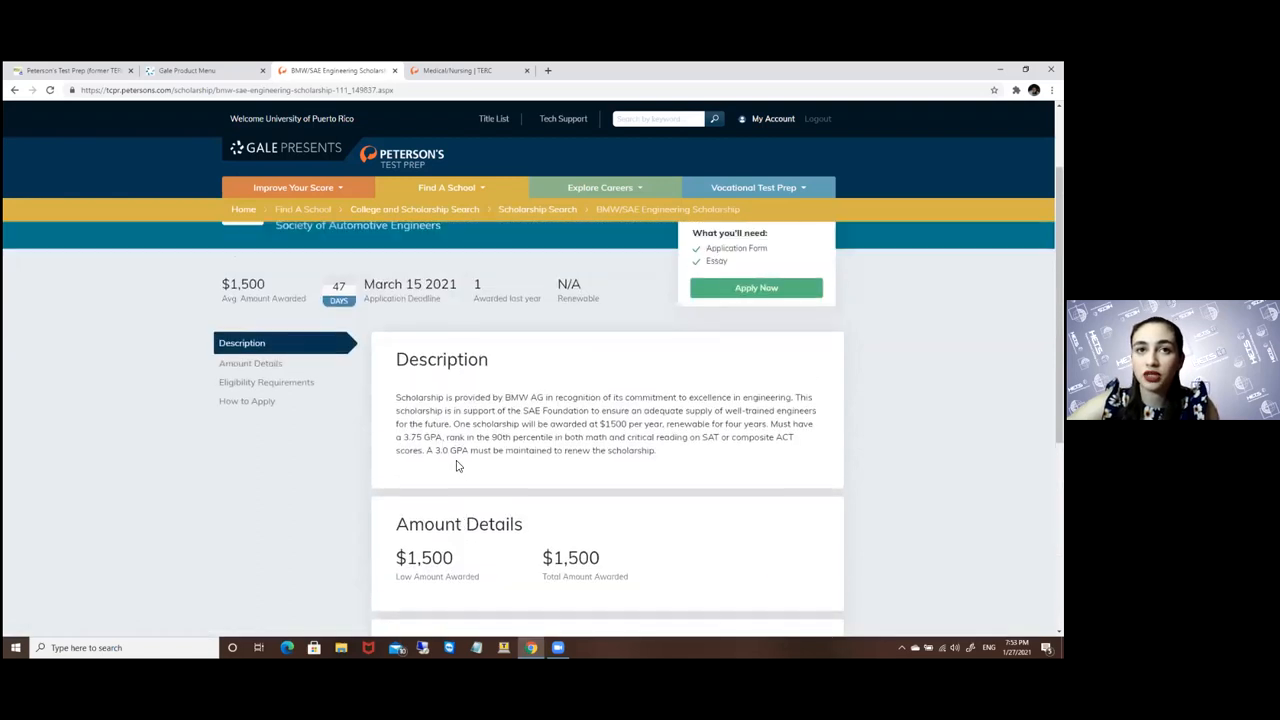
mouse_move(442, 426)
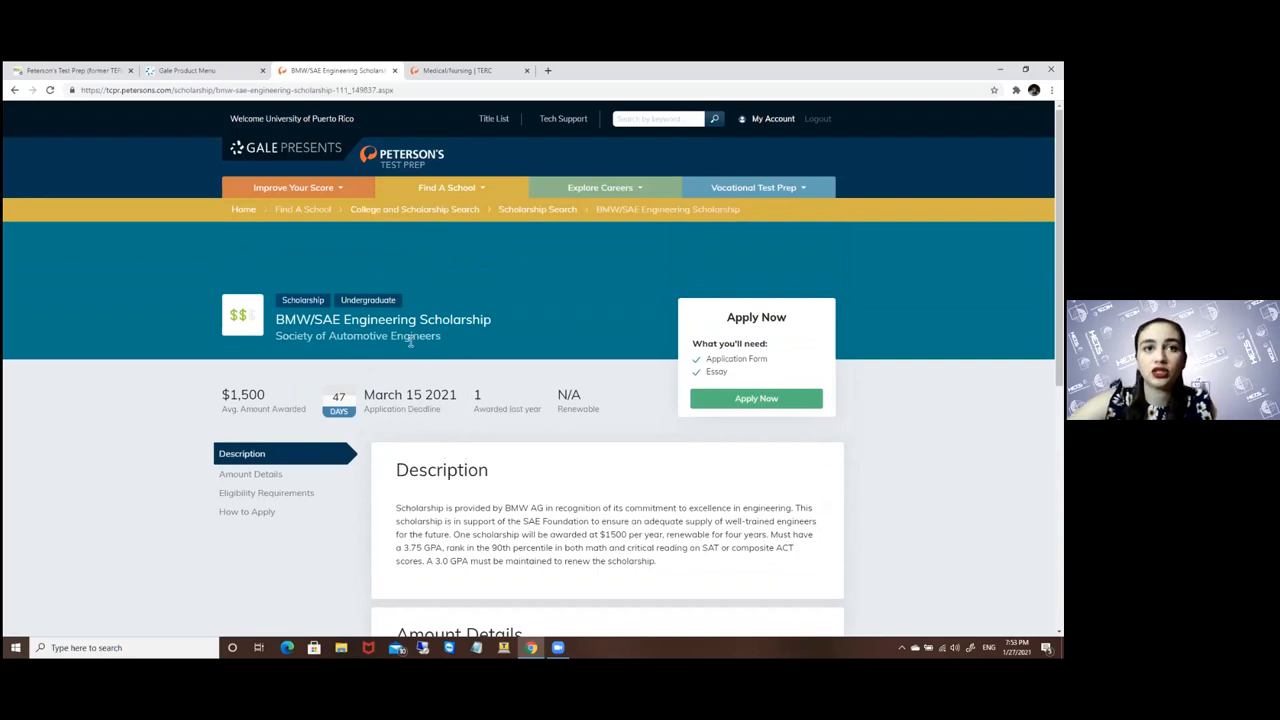
mouse_move(720, 428)
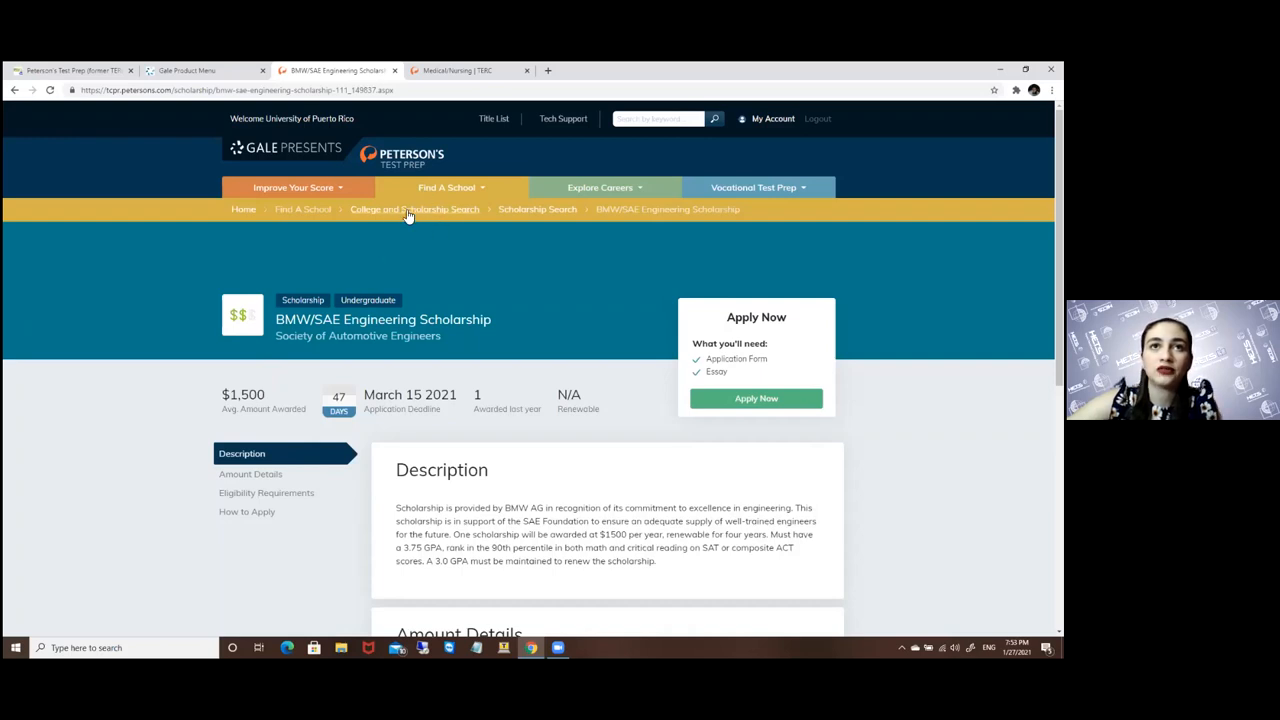
Return to the search home and go to Graduate School and Scholarship Search, with Graduate Scholarship Search in view
left_click(244, 210)
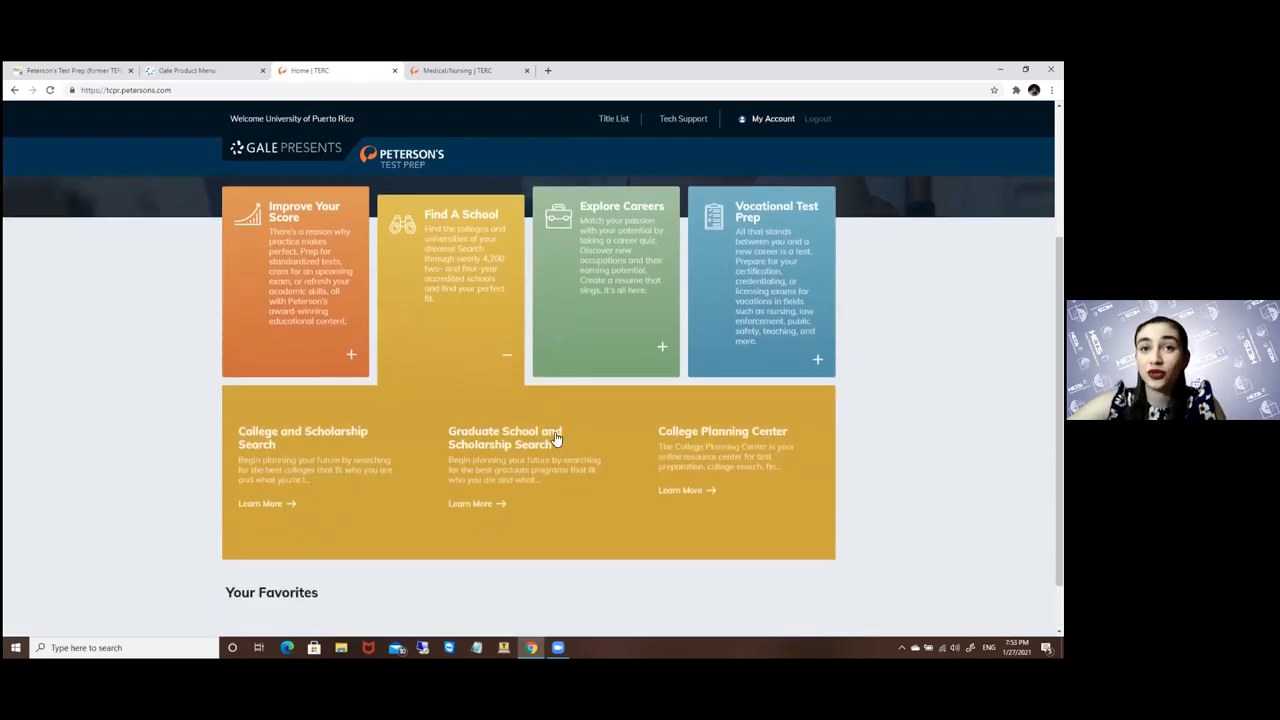
left_click(504, 436)
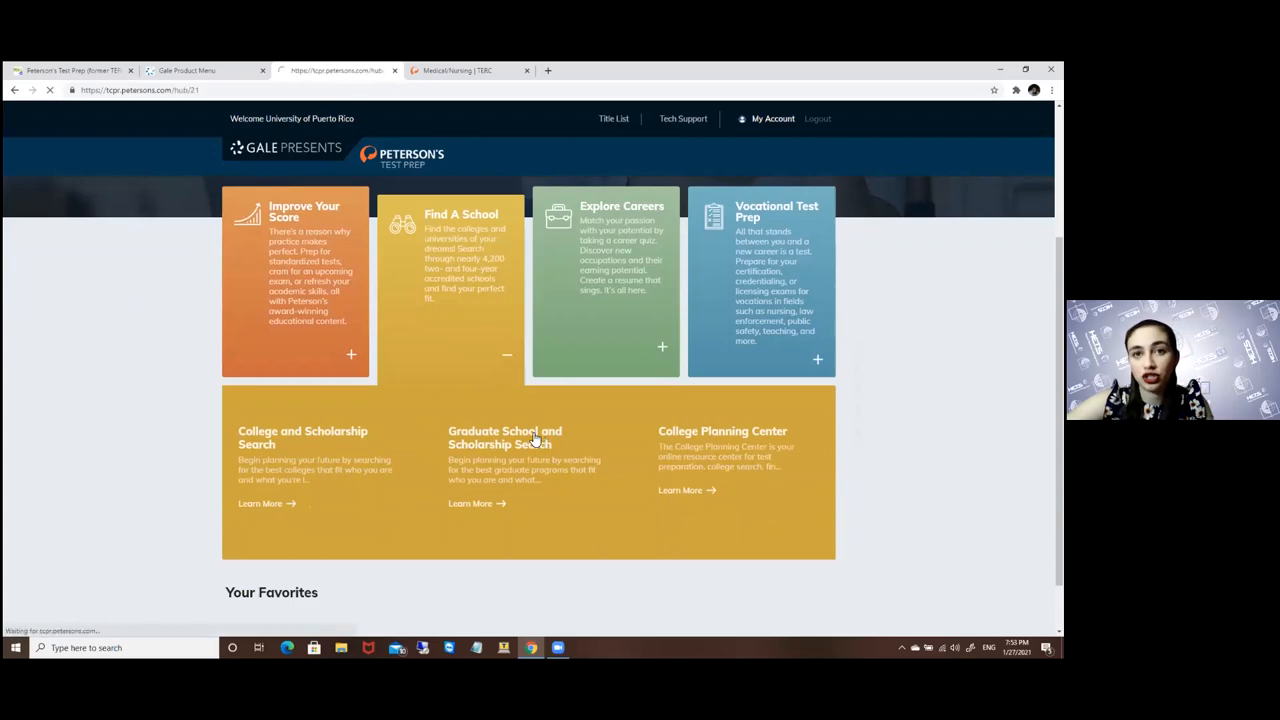
left_click(470, 504)
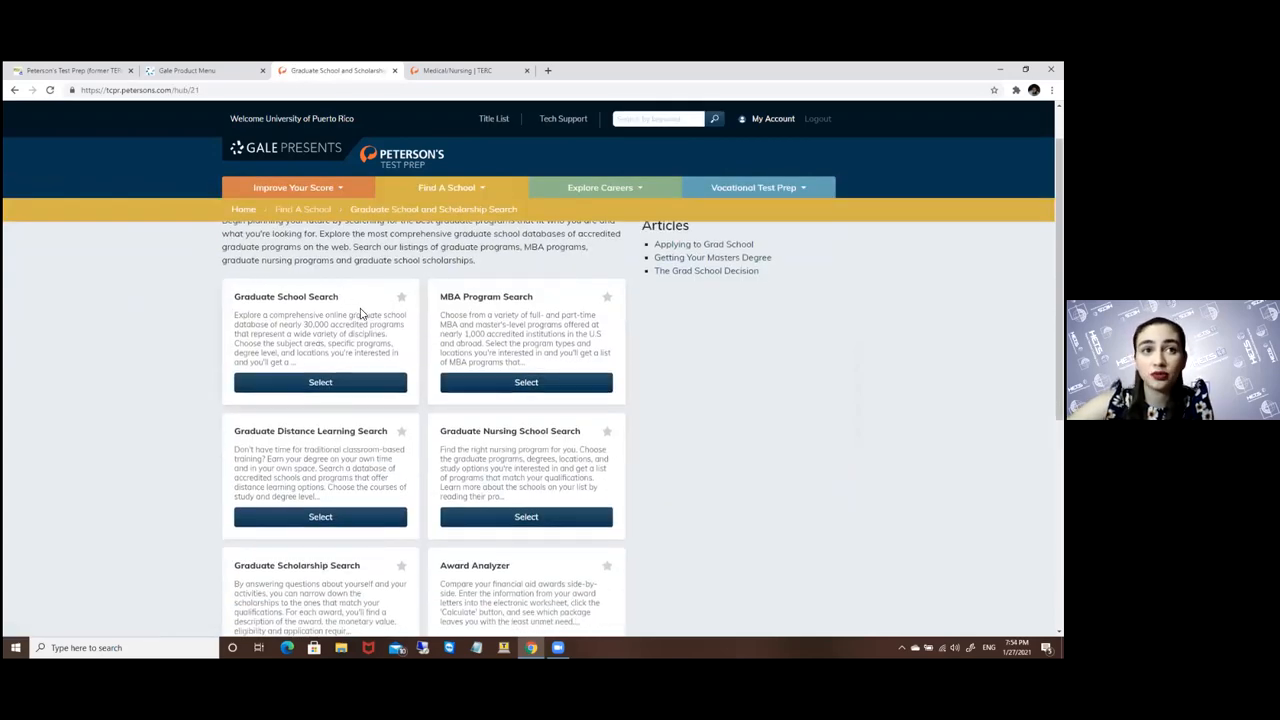
scroll("down", 3)
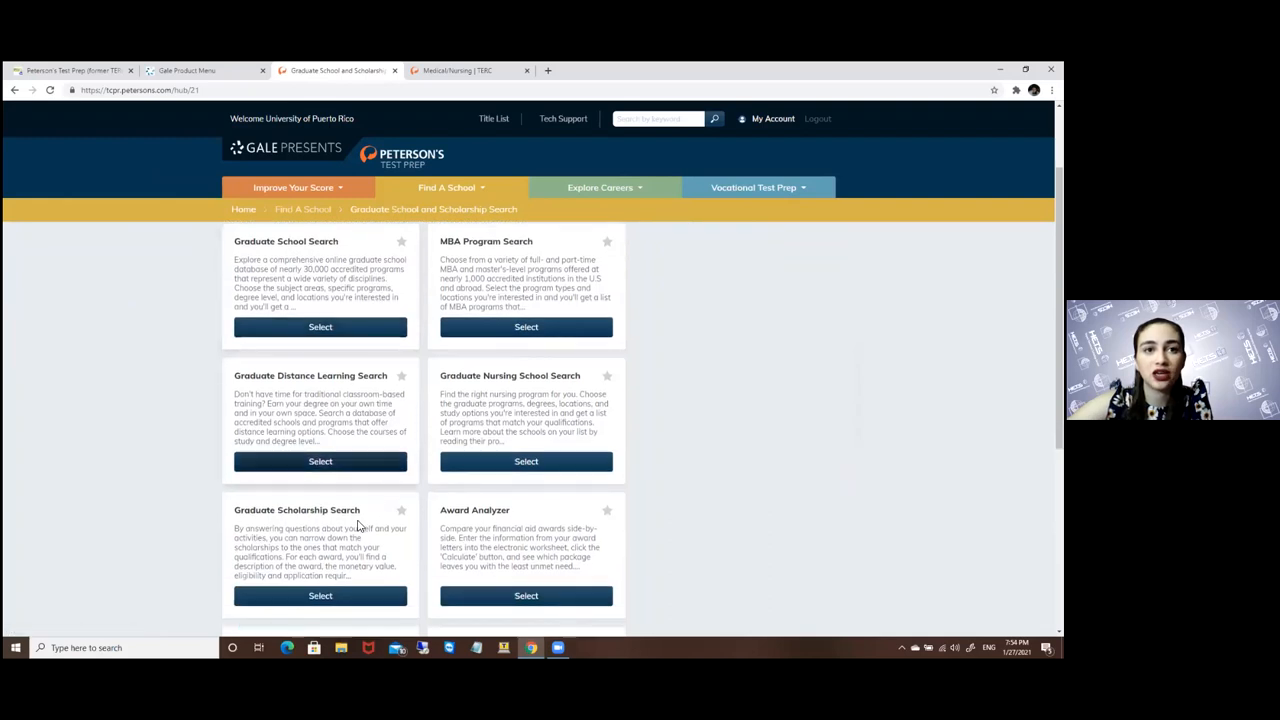
scroll("down", 3)
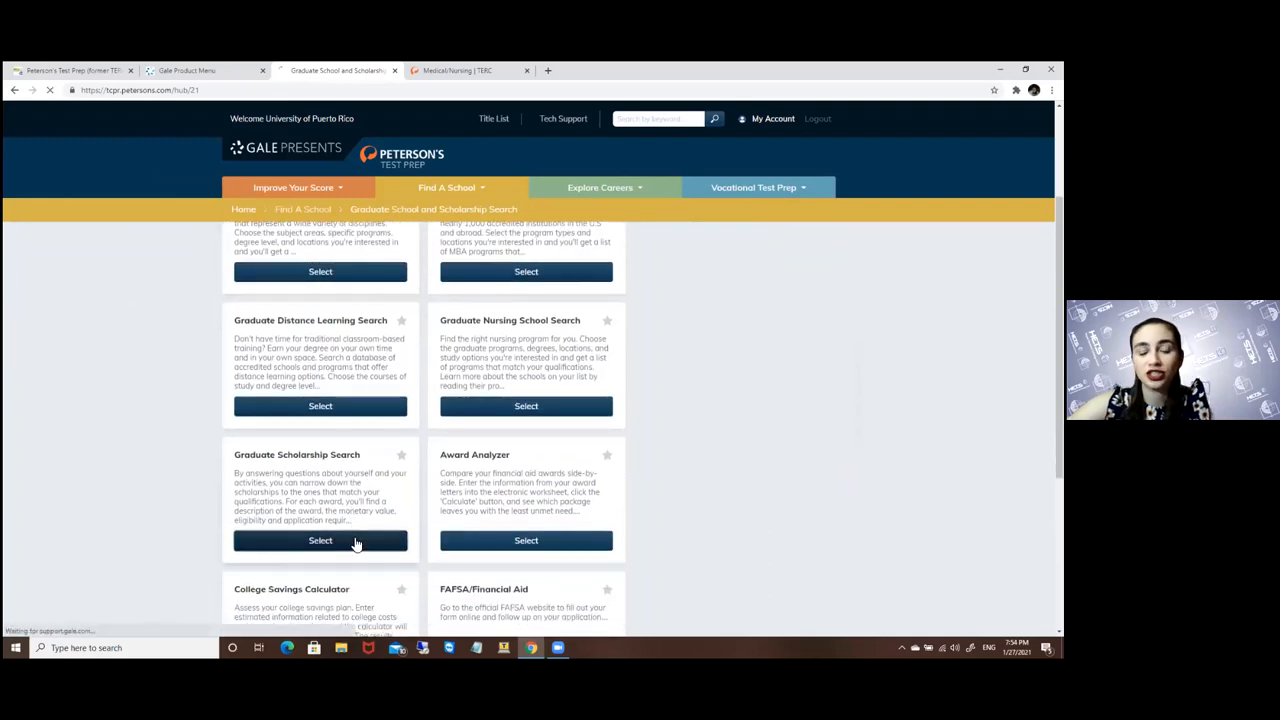
In Graduate Scholarship Search, set award type Scholarship, level Graduate, keyword 'law' and run the search
left_click(320, 540)
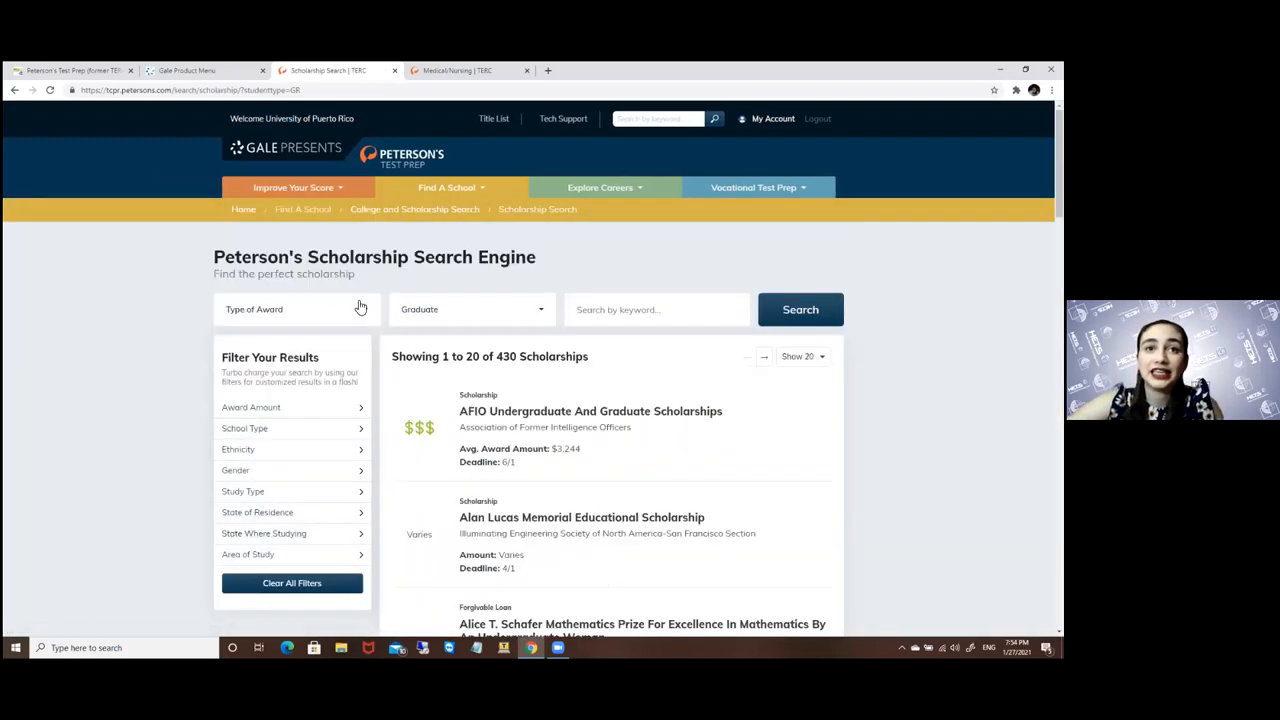
left_click(296, 308)
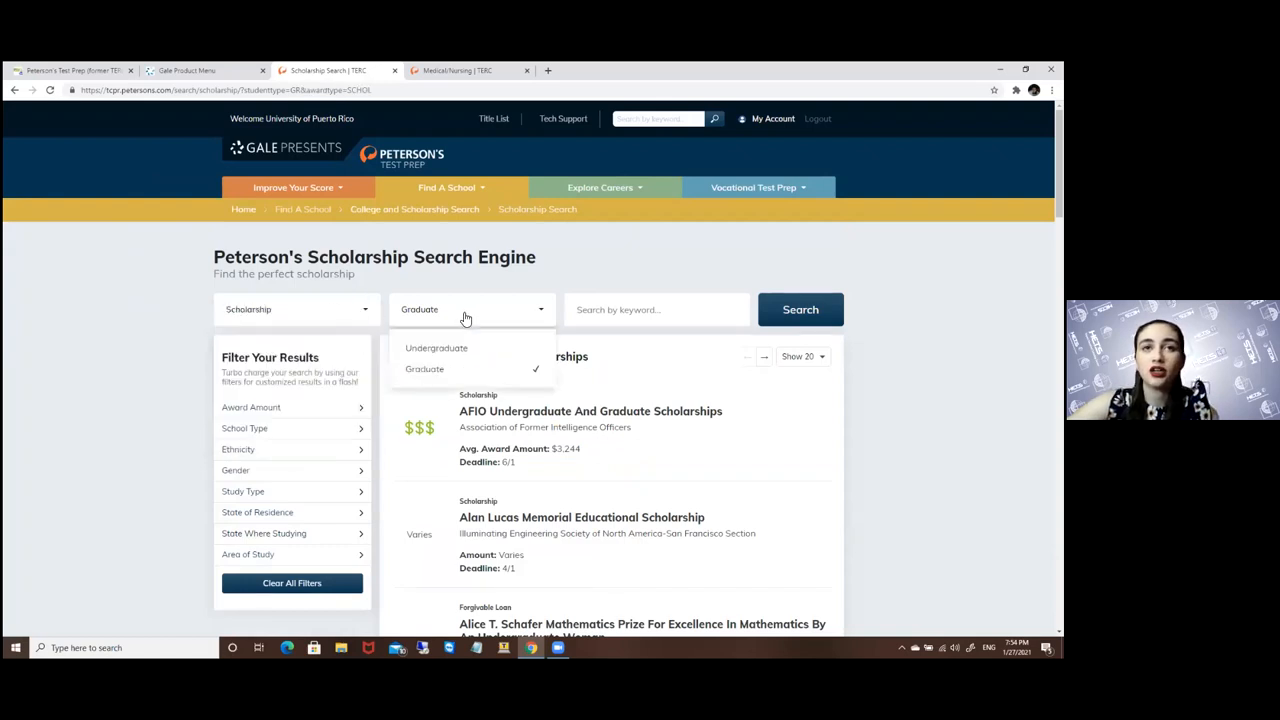
left_click(424, 368)
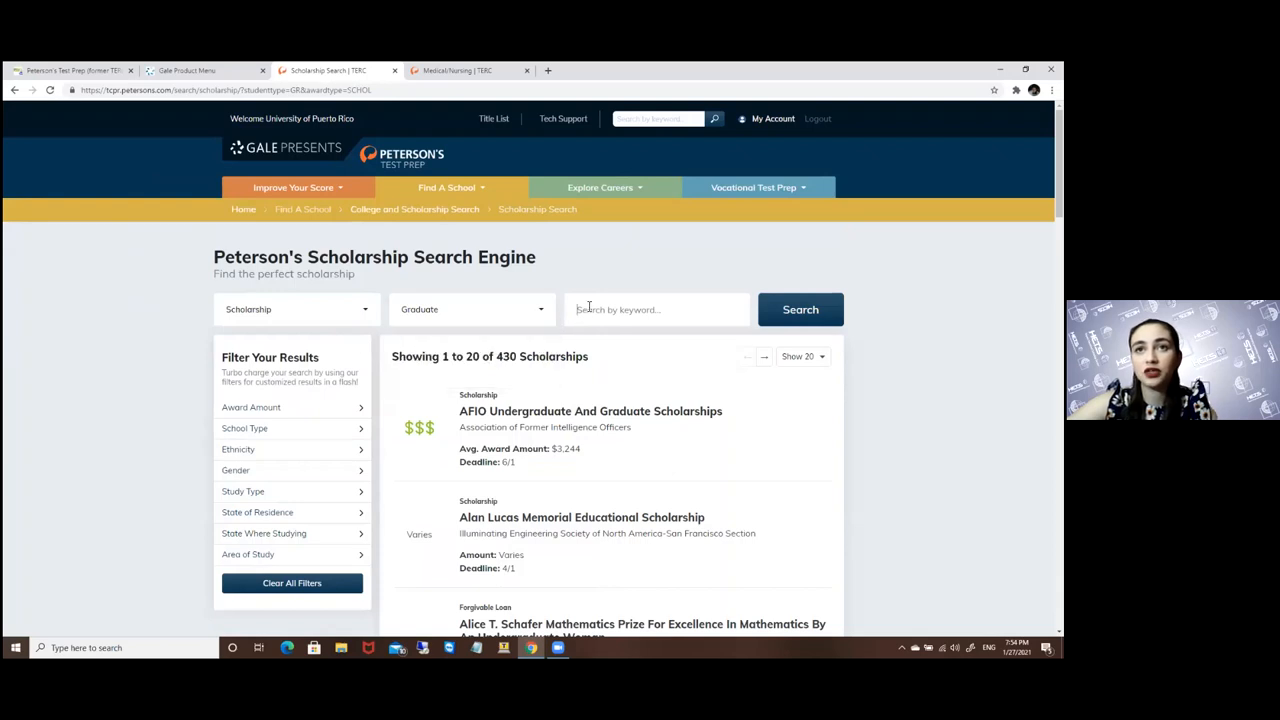
type("law")
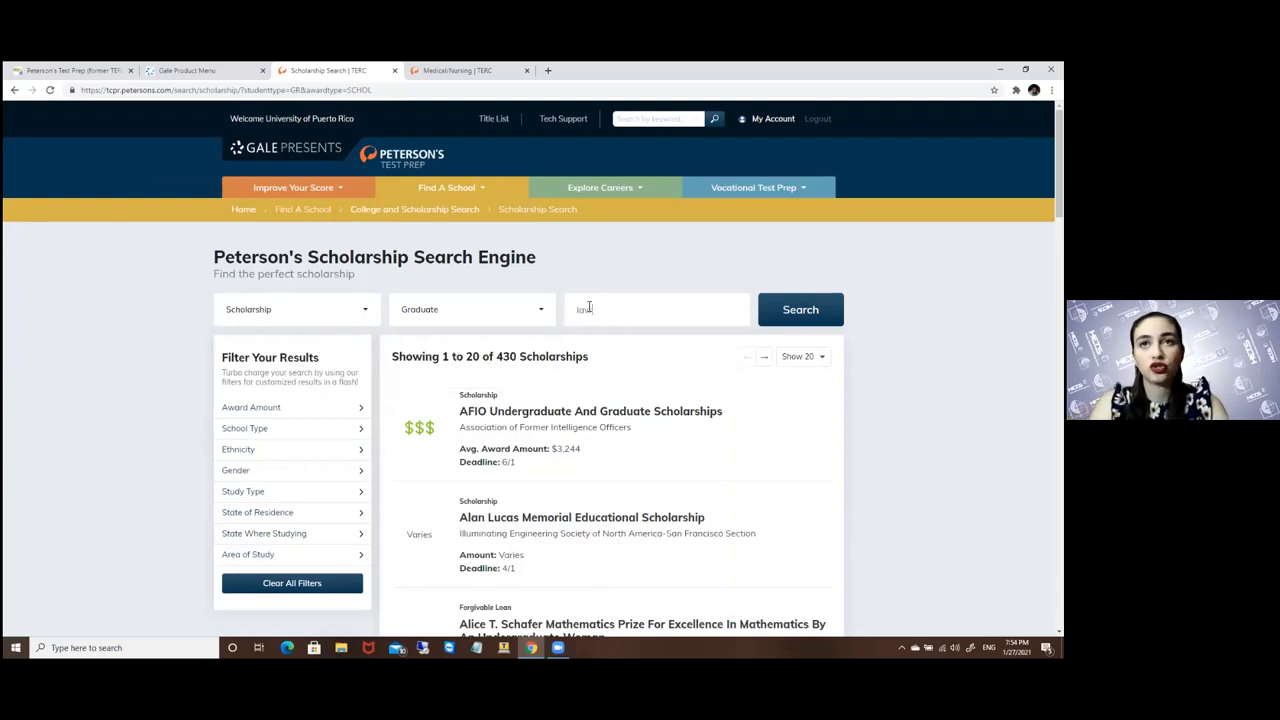
left_click(800, 308)
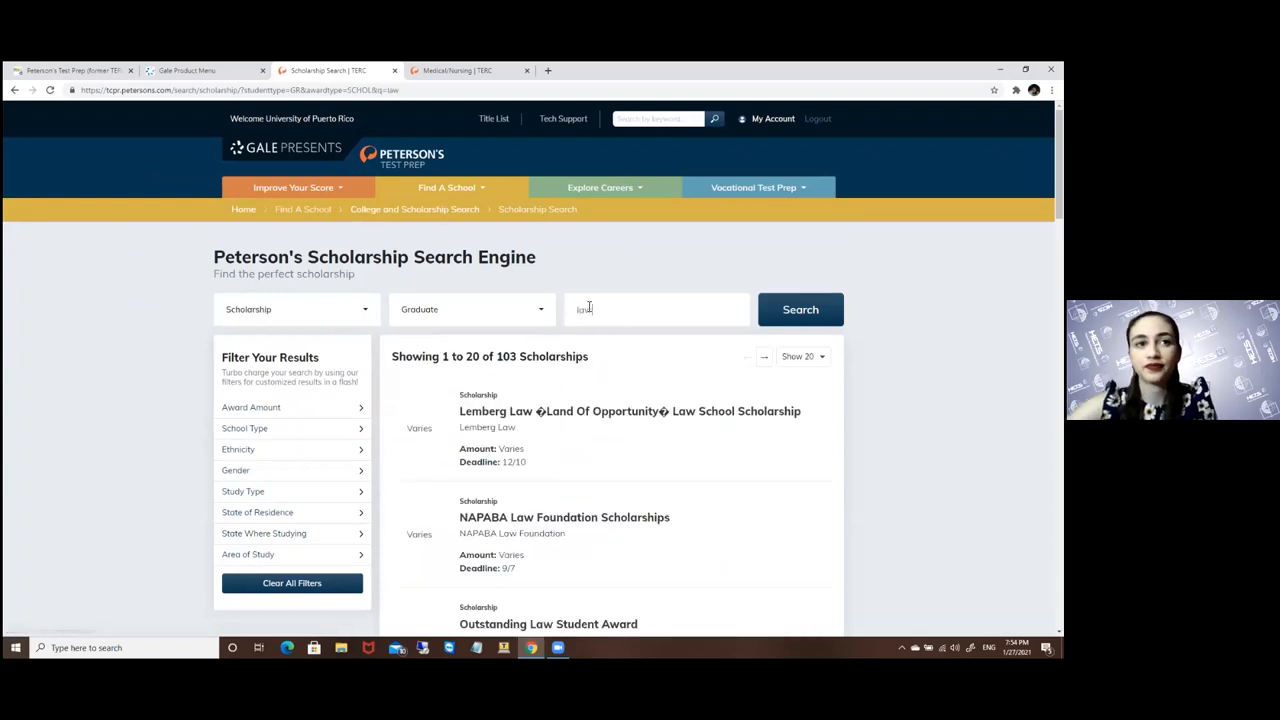
Browse the 103 graduate law scholarship results down to the Law School Scholarship entry
scroll("down", 3)
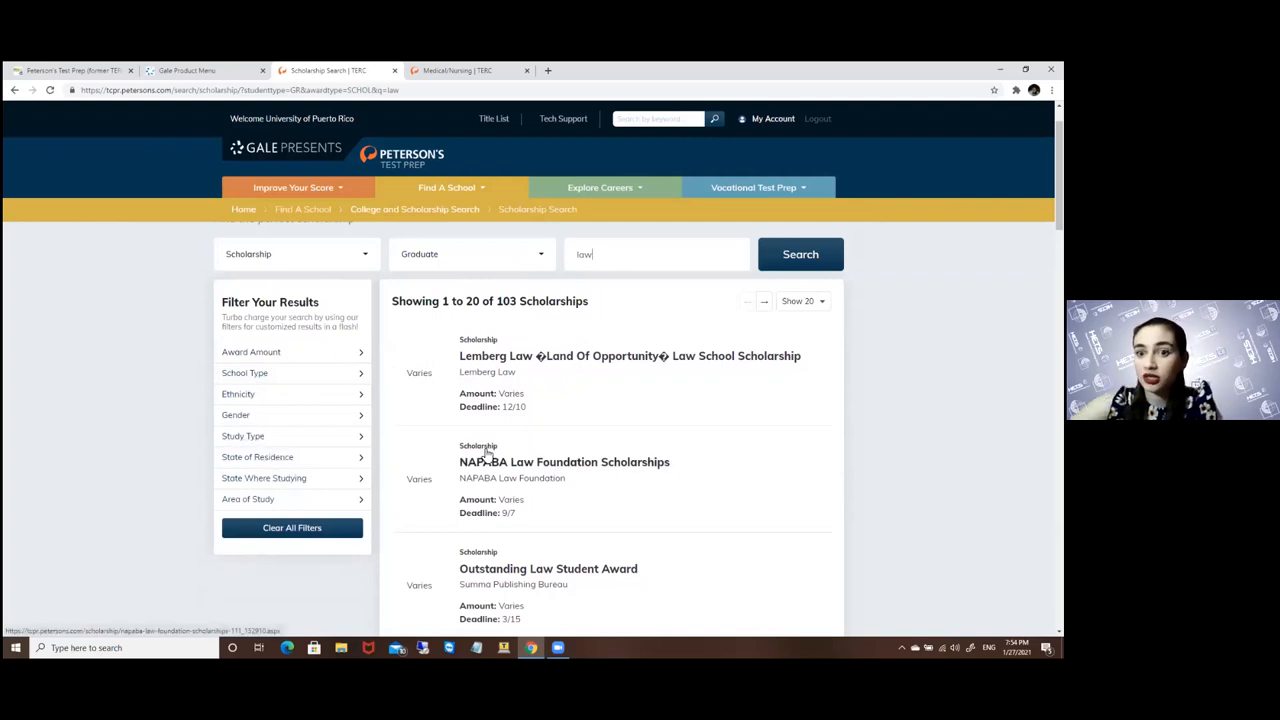
scroll("down", 3)
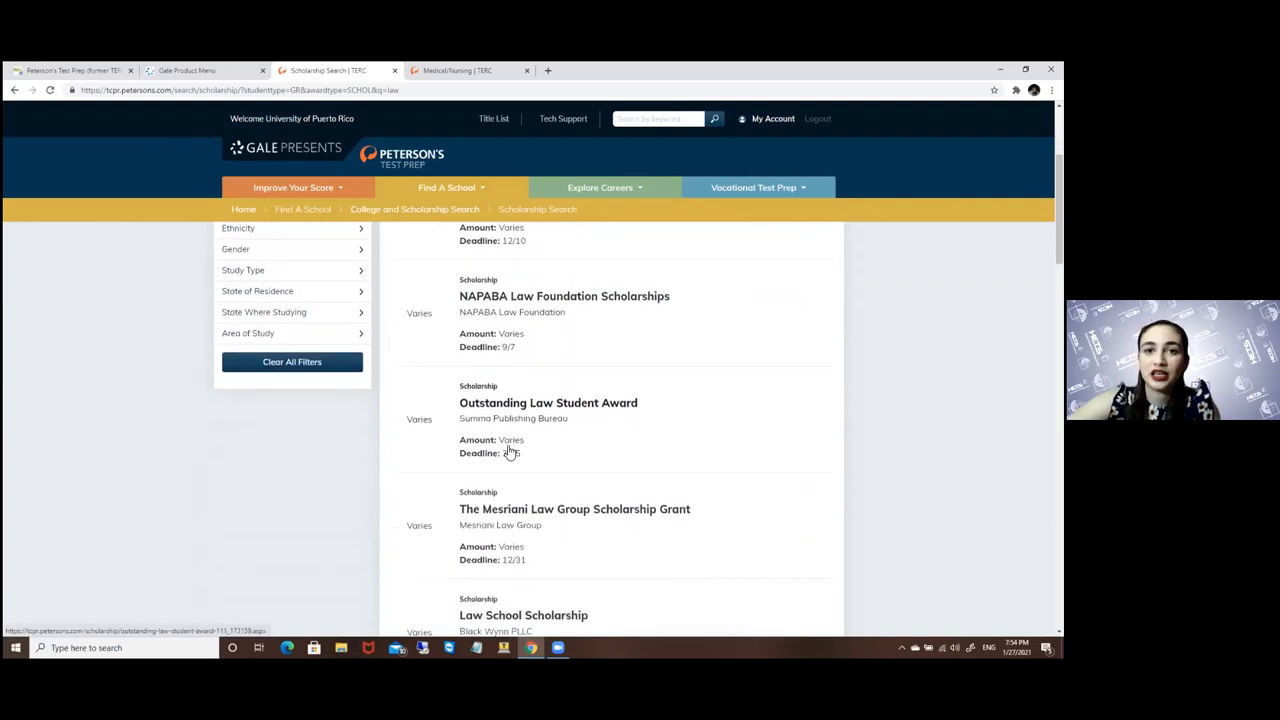
scroll("down", 3)
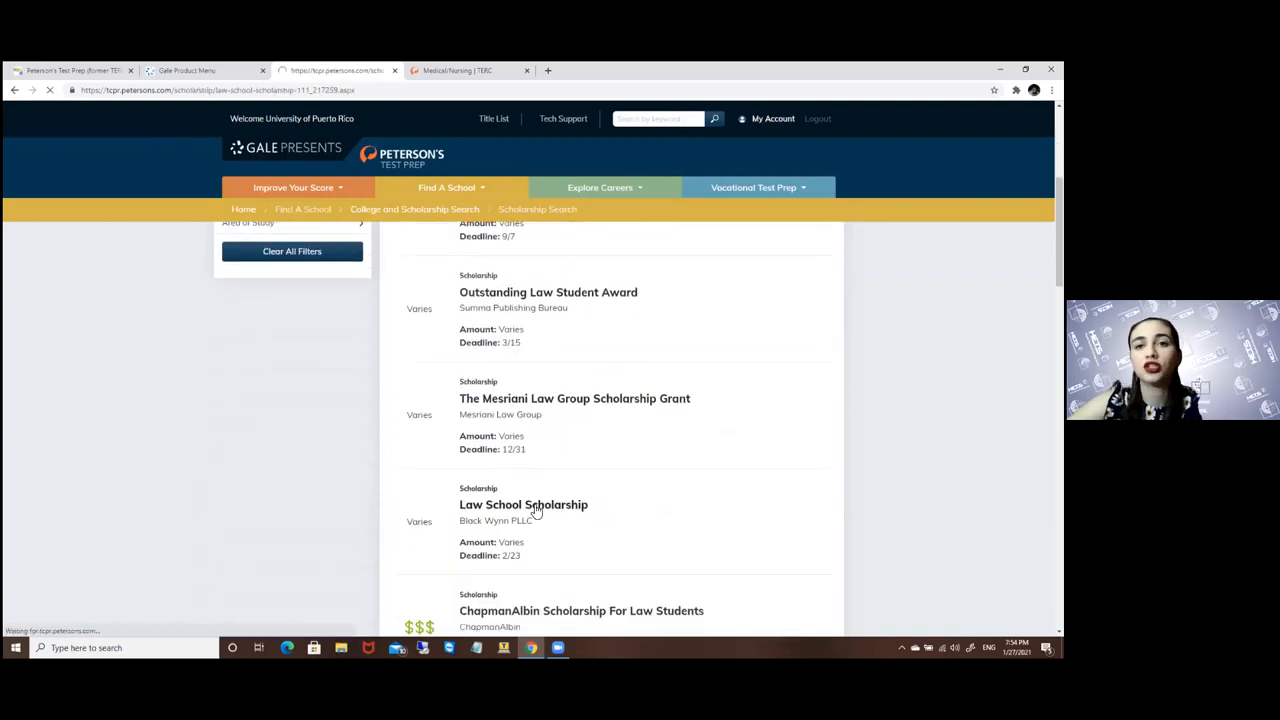
View the Law School Scholarship details: description, $1,000 amount, eligibility and how to apply, returning to the top
left_click(524, 504)
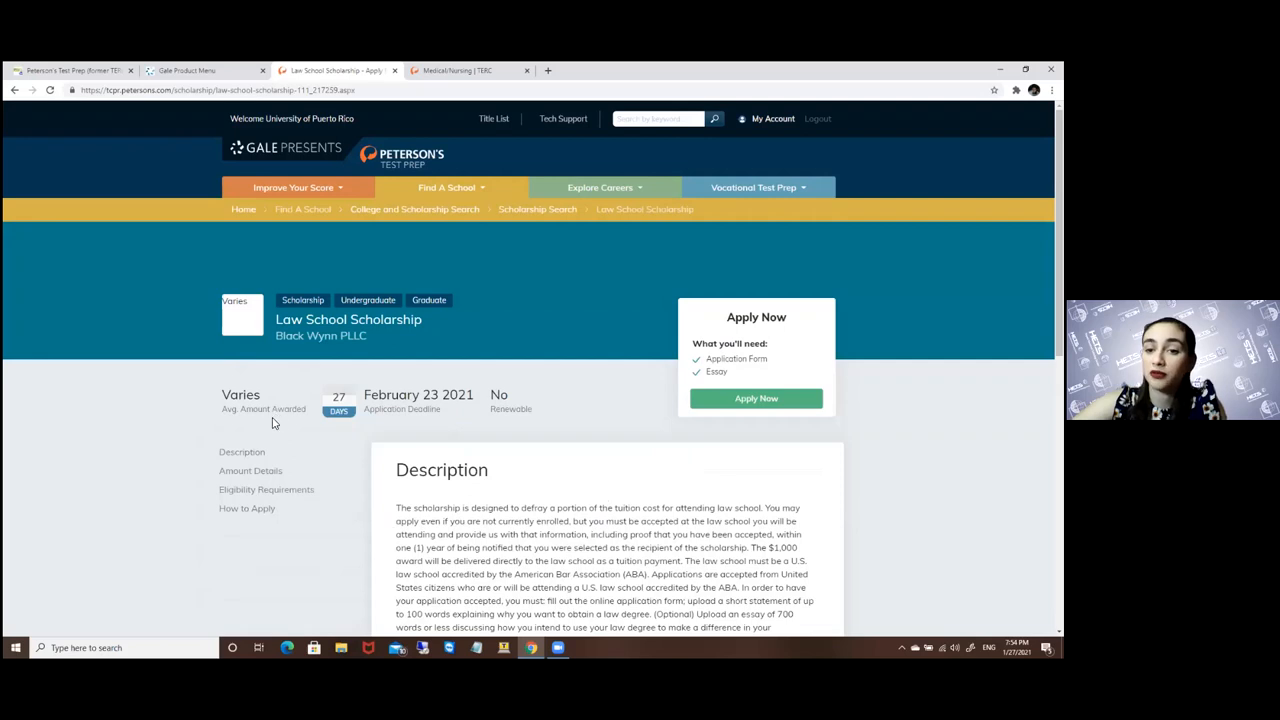
mouse_move(770, 342)
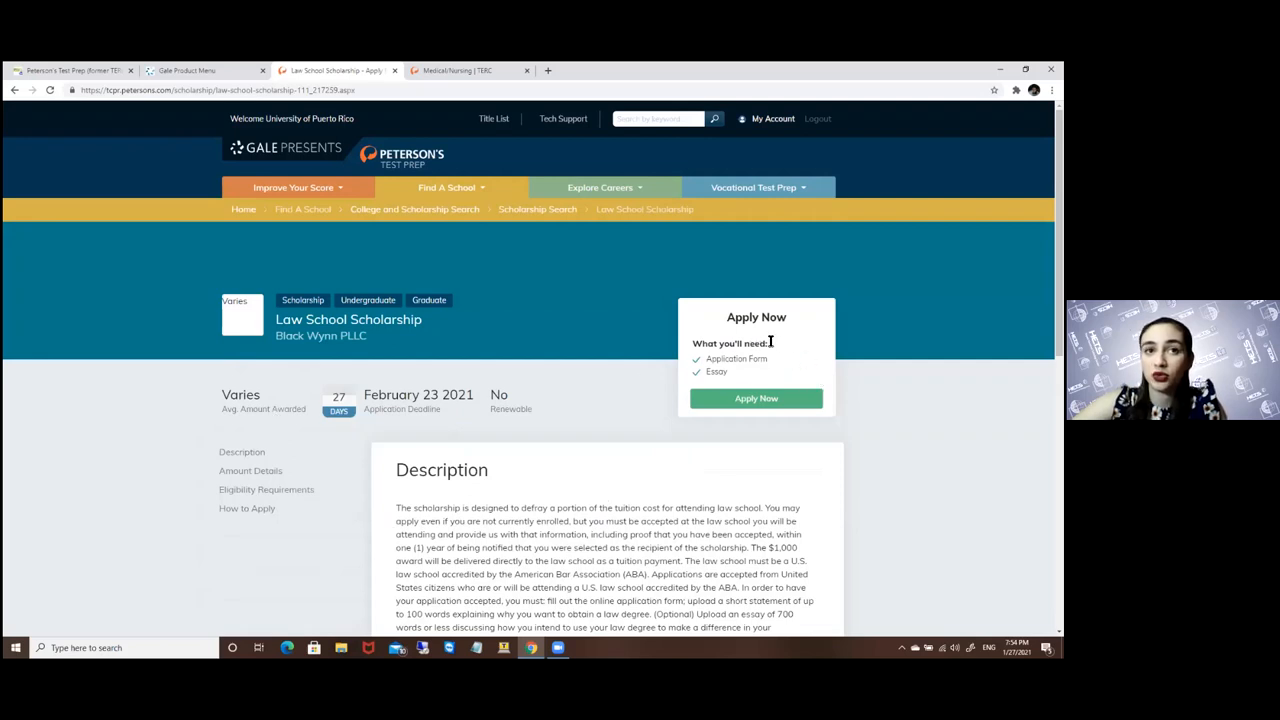
scroll("down", 3)
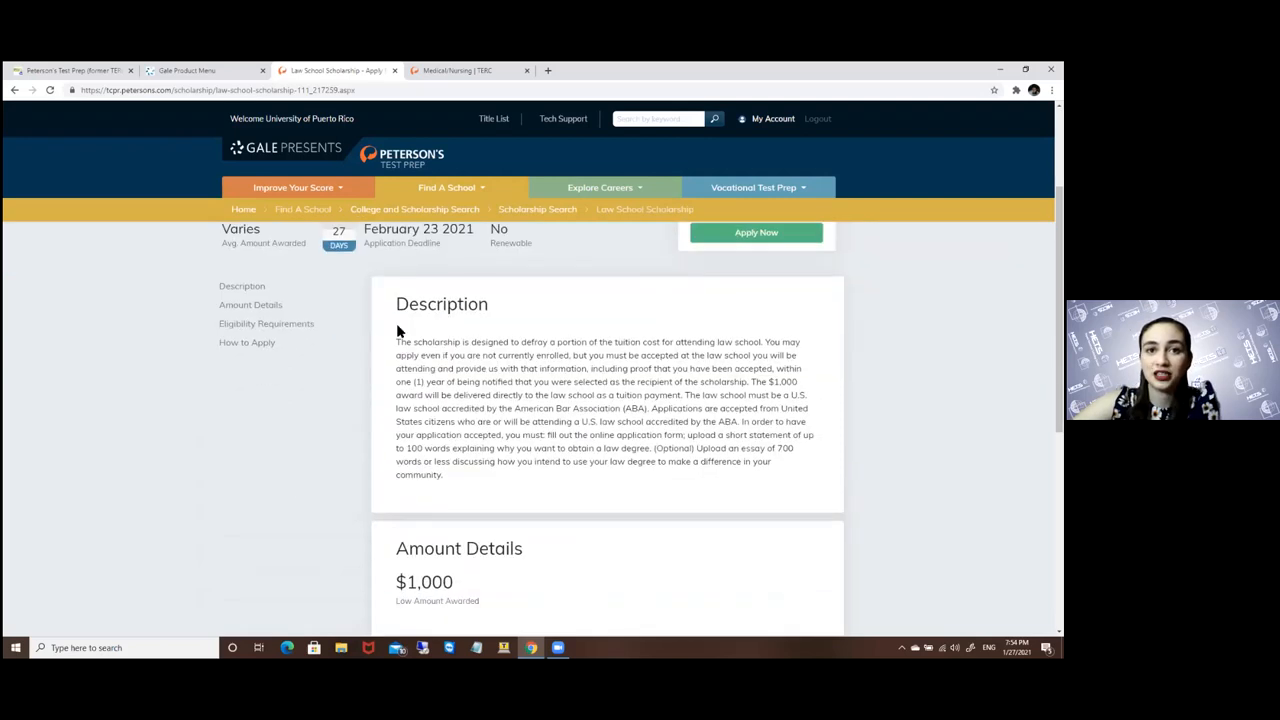
scroll("down", 3)
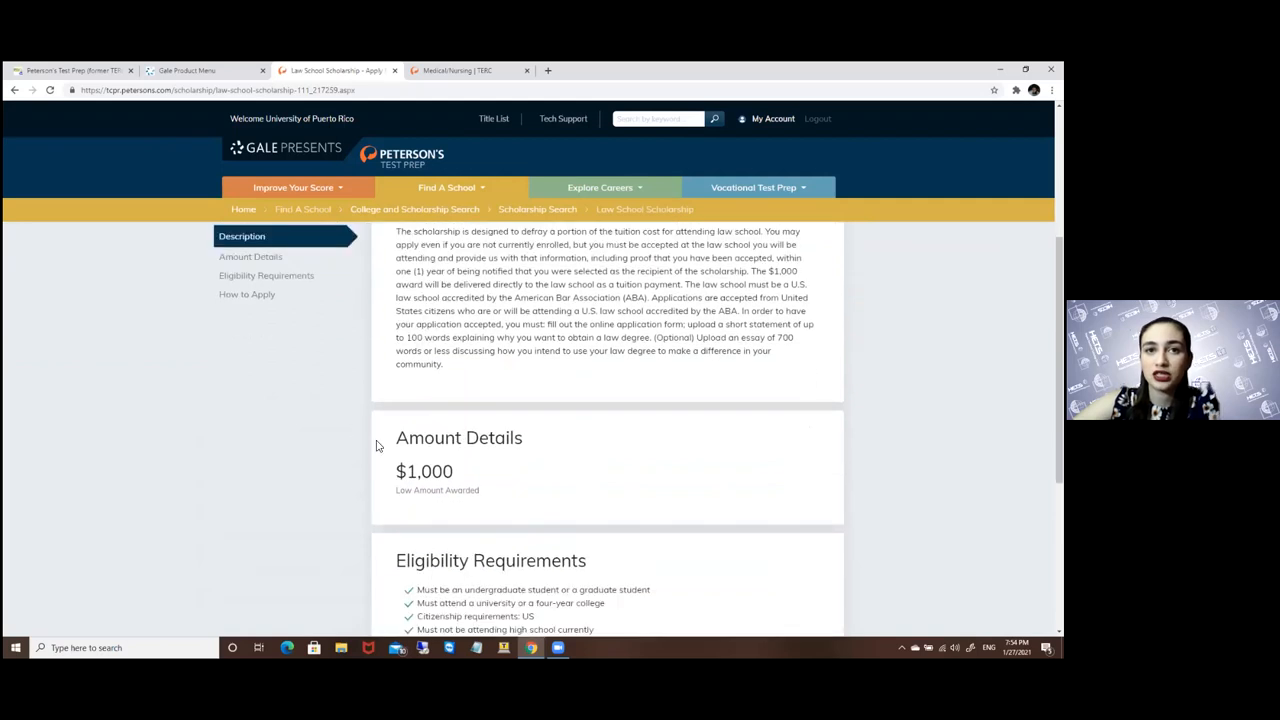
mouse_move(436, 506)
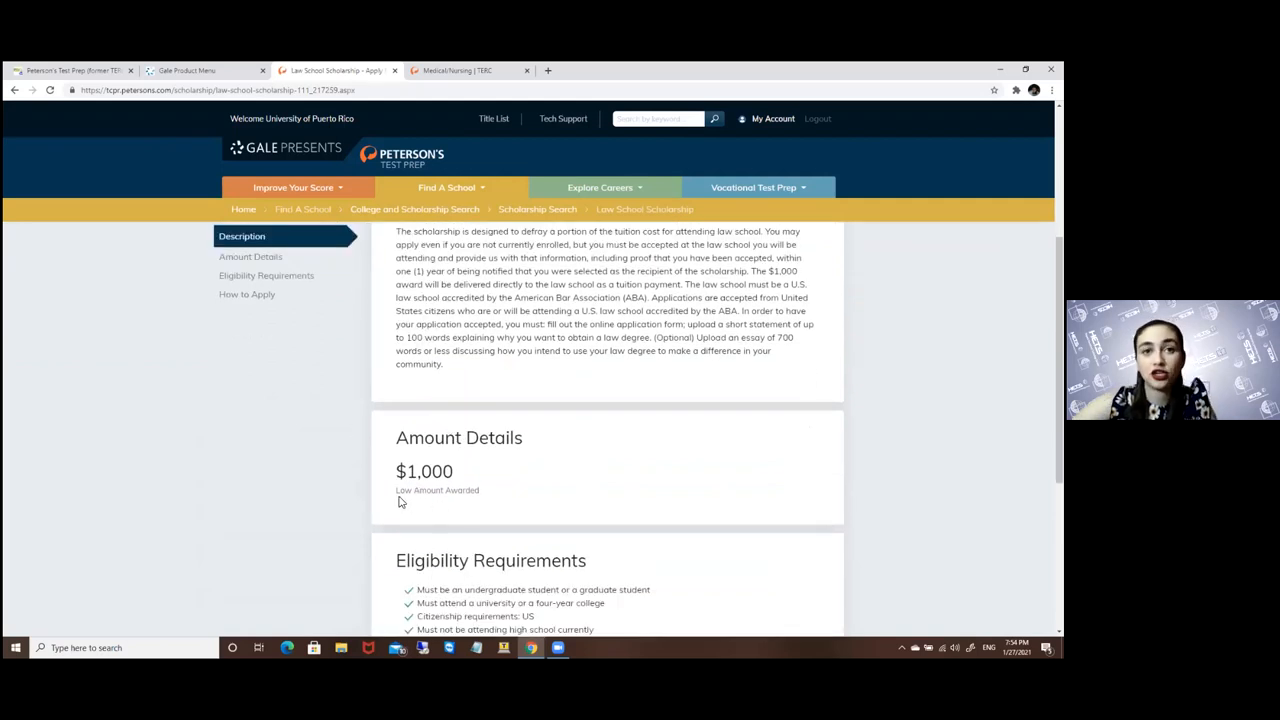
mouse_move(492, 508)
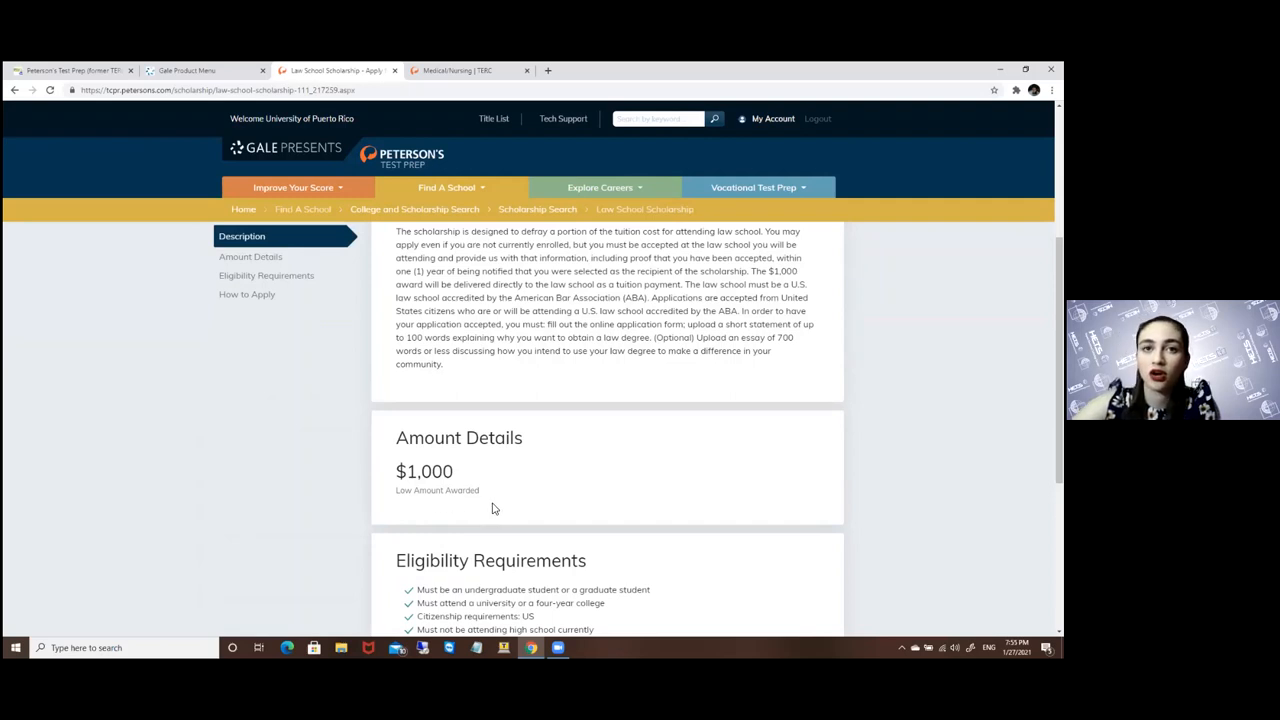
scroll("down", 3)
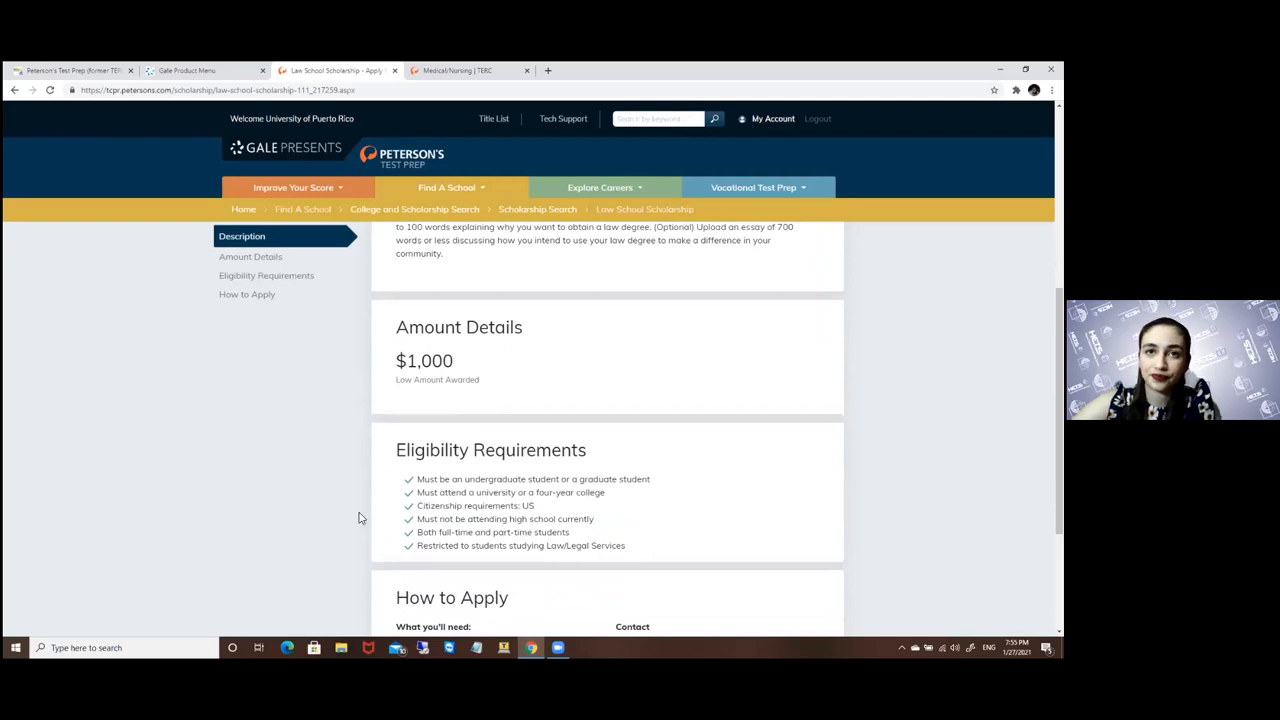
scroll("down", 3)
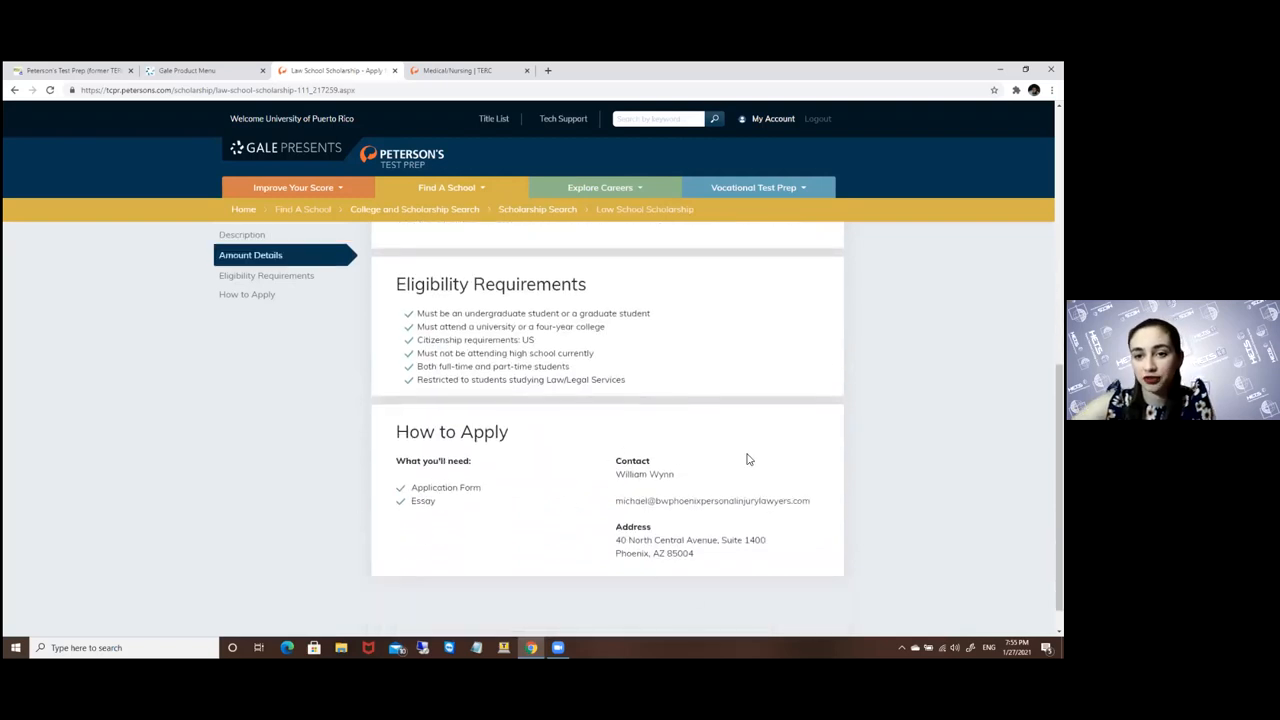
mouse_move(600, 522)
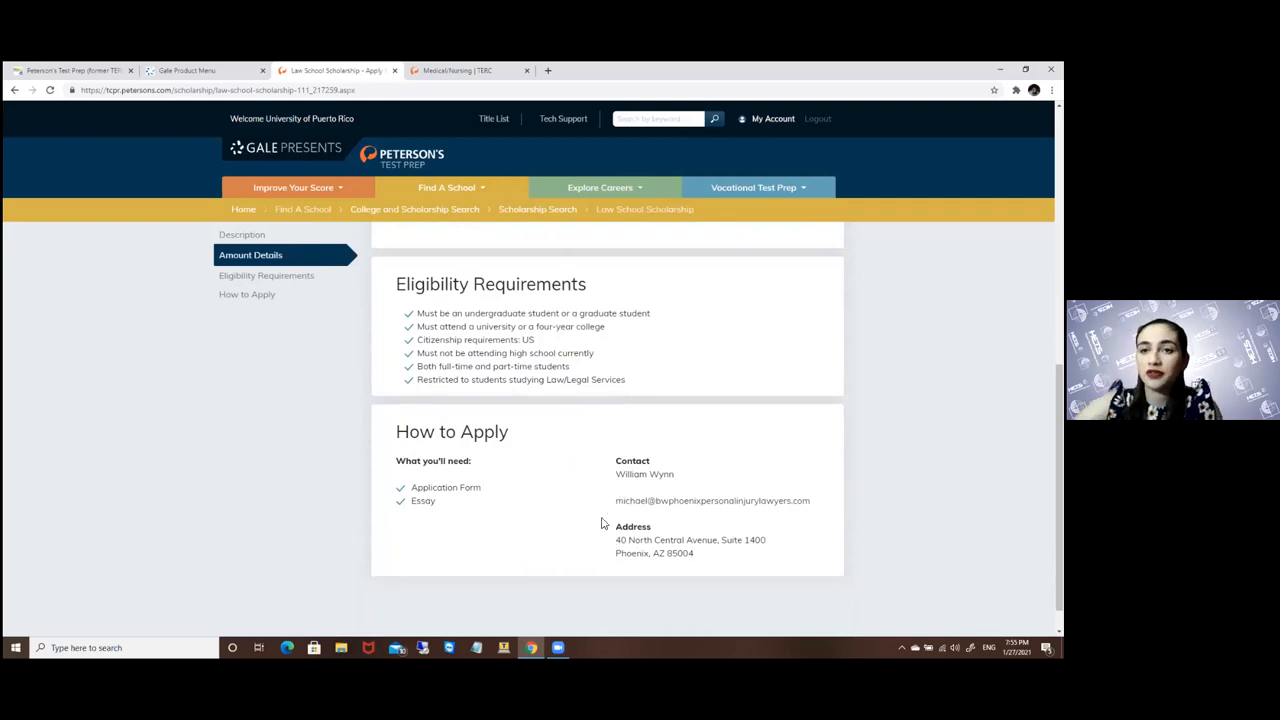
mouse_move(690, 436)
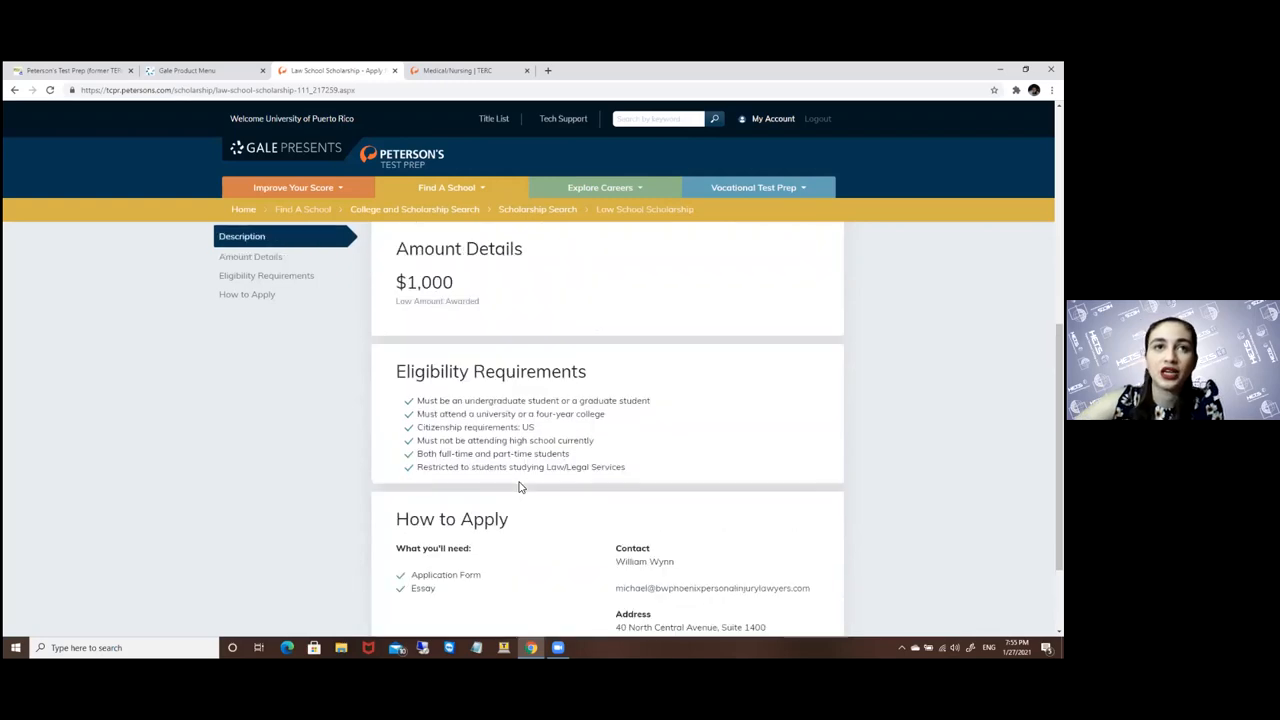
scroll("up", 3)
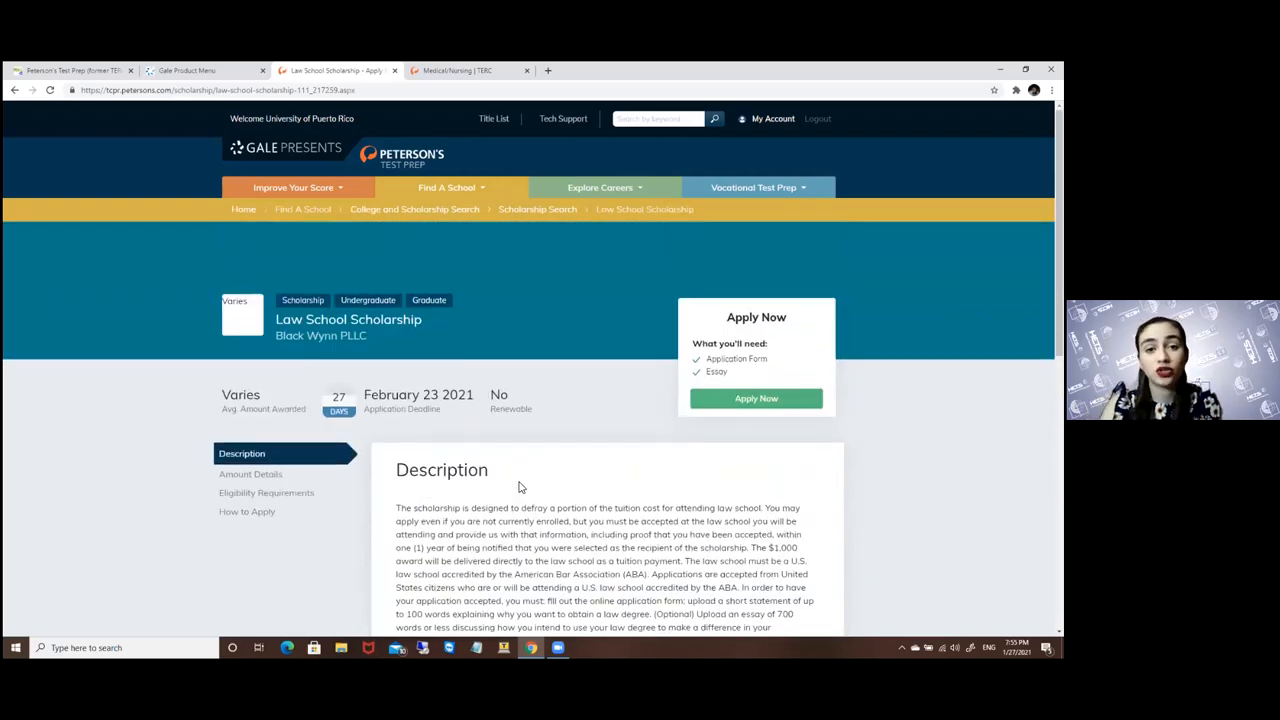